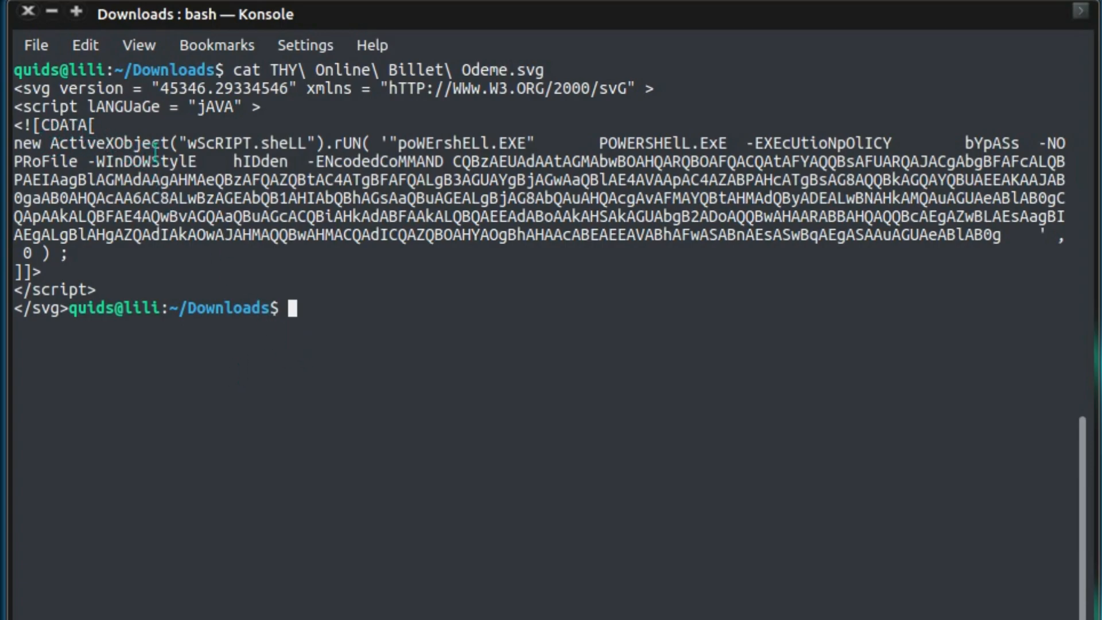
mouse_move(517, 130)
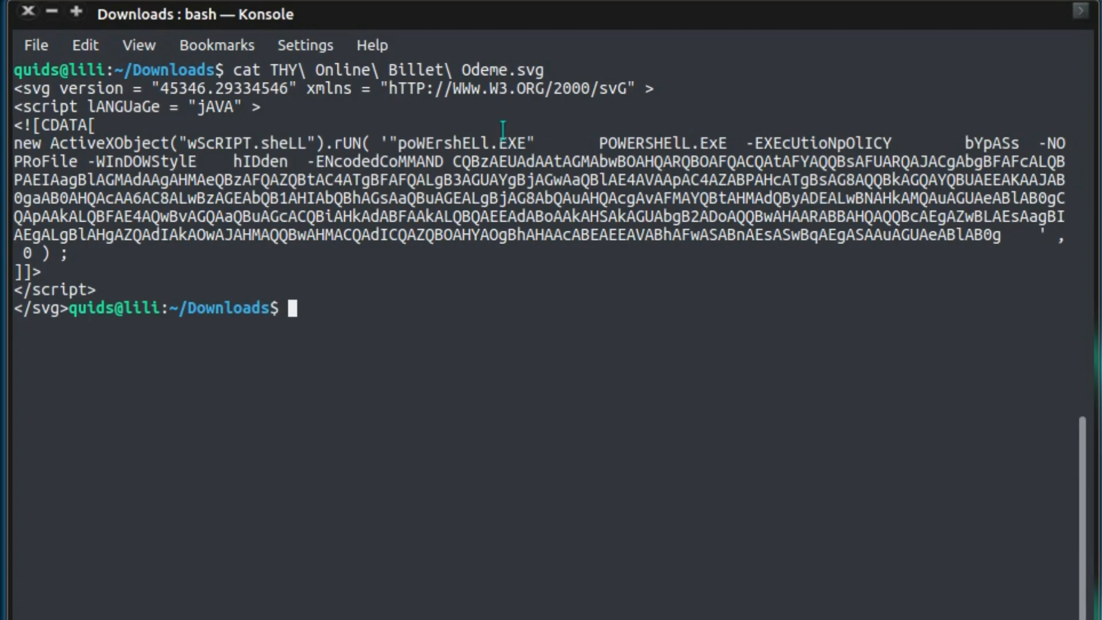
mouse_move(562, 141)
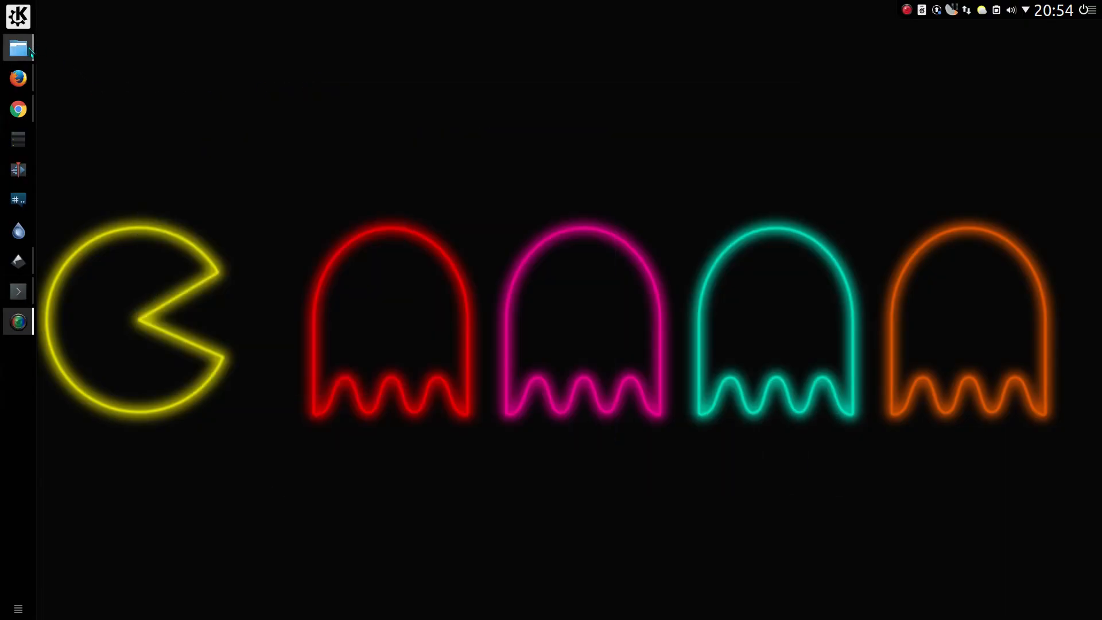
Step: Launch Dolphin, browse to Pictures/Wallpaper/Neon, and select the Pacman2.svg wallpaper file
click(18, 47)
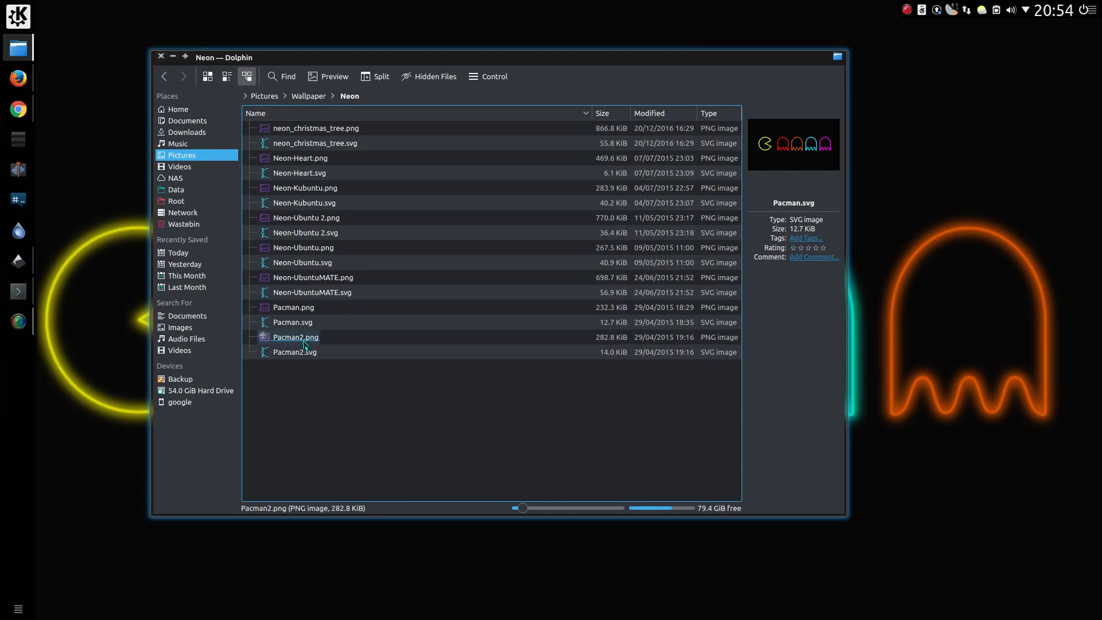
click(294, 351)
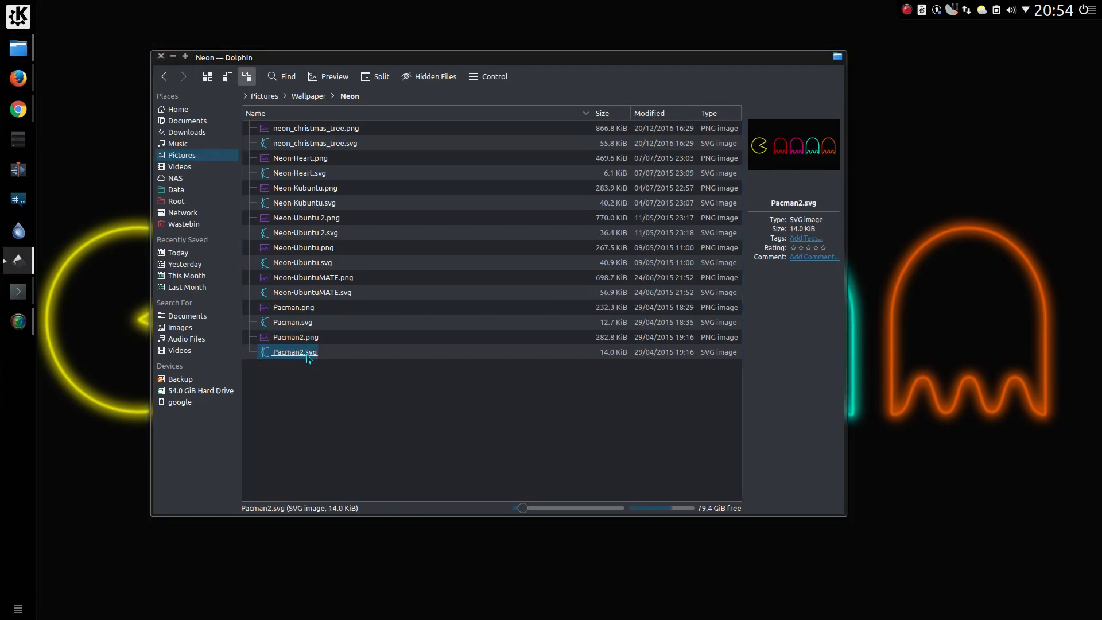
Step: Open Pacman2.svg in Inkscape and zoom in on the Pac-Man glow
double_click(294, 352)
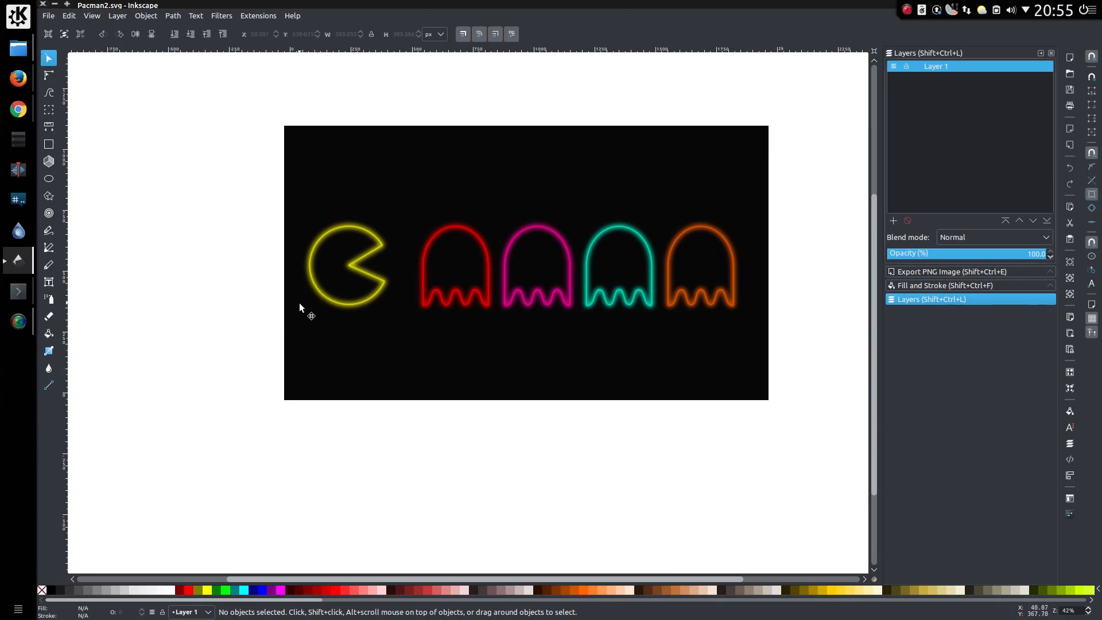
mouse_move(334, 301)
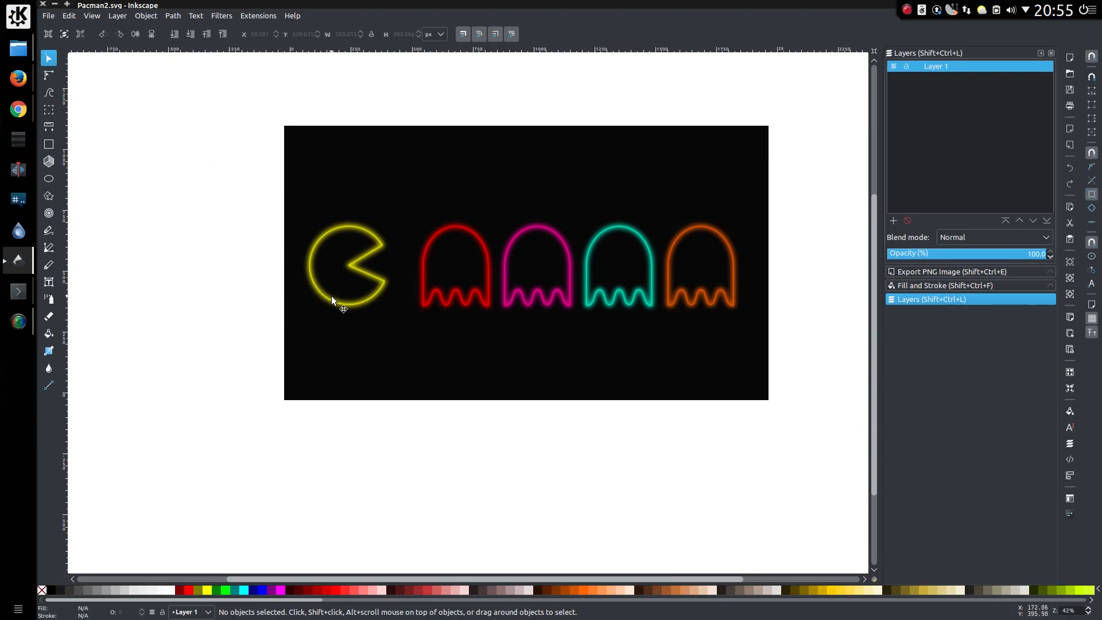
mouse_move(361, 310)
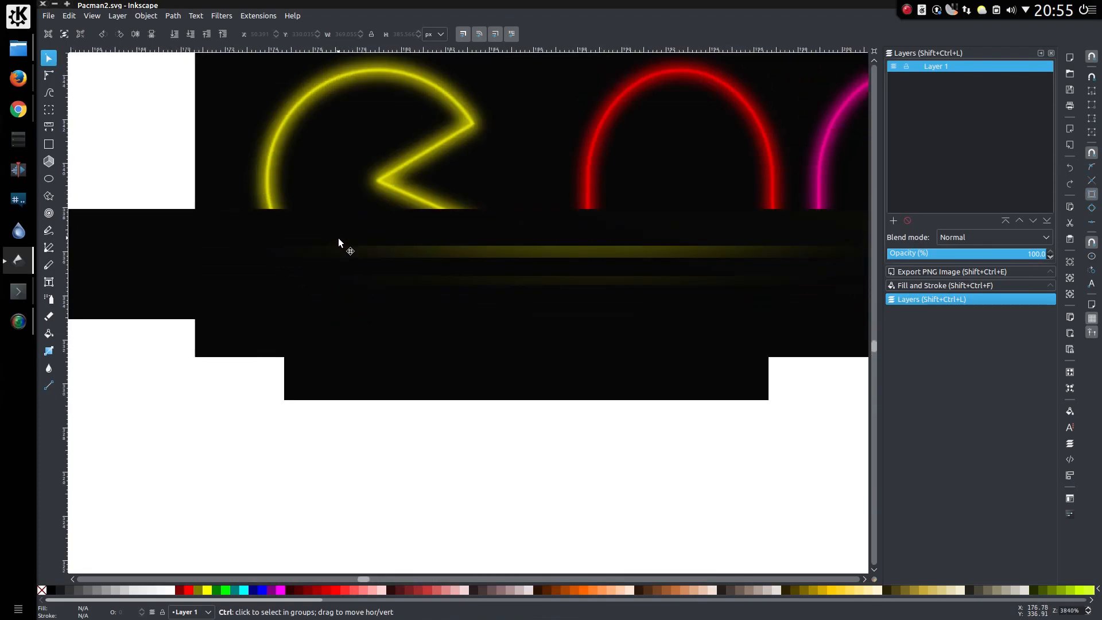
scroll(down, 3)
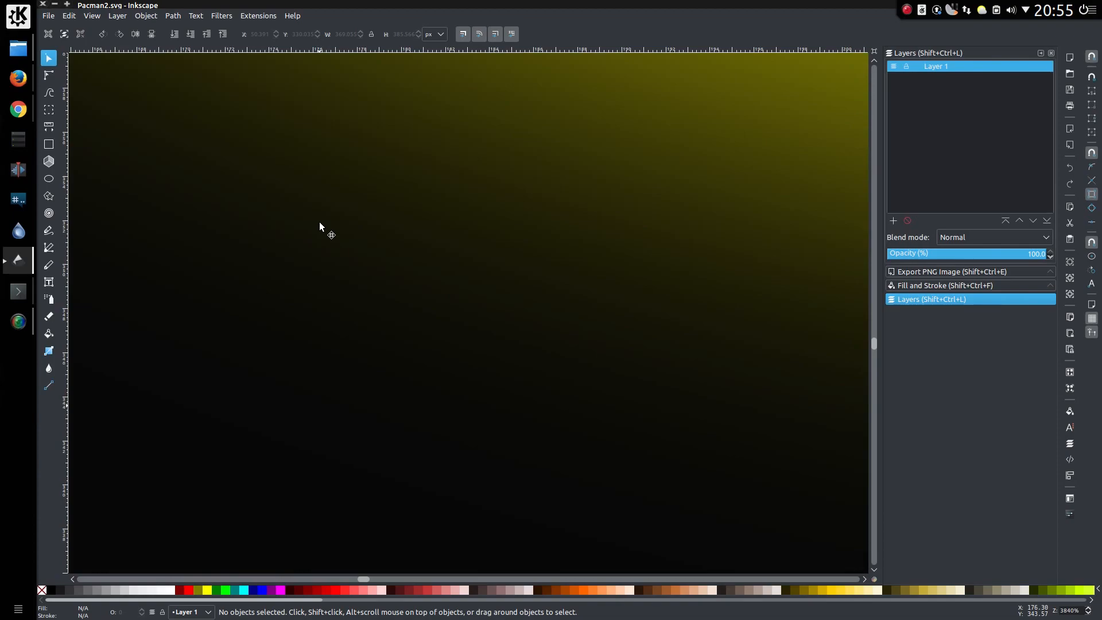
mouse_move(231, 266)
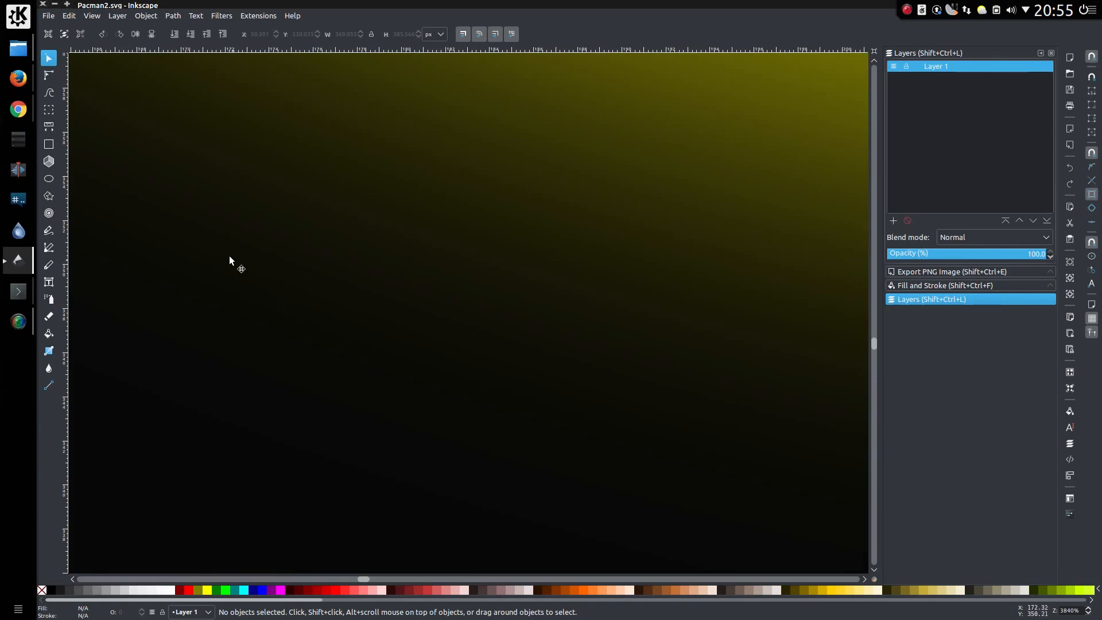
mouse_move(502, 358)
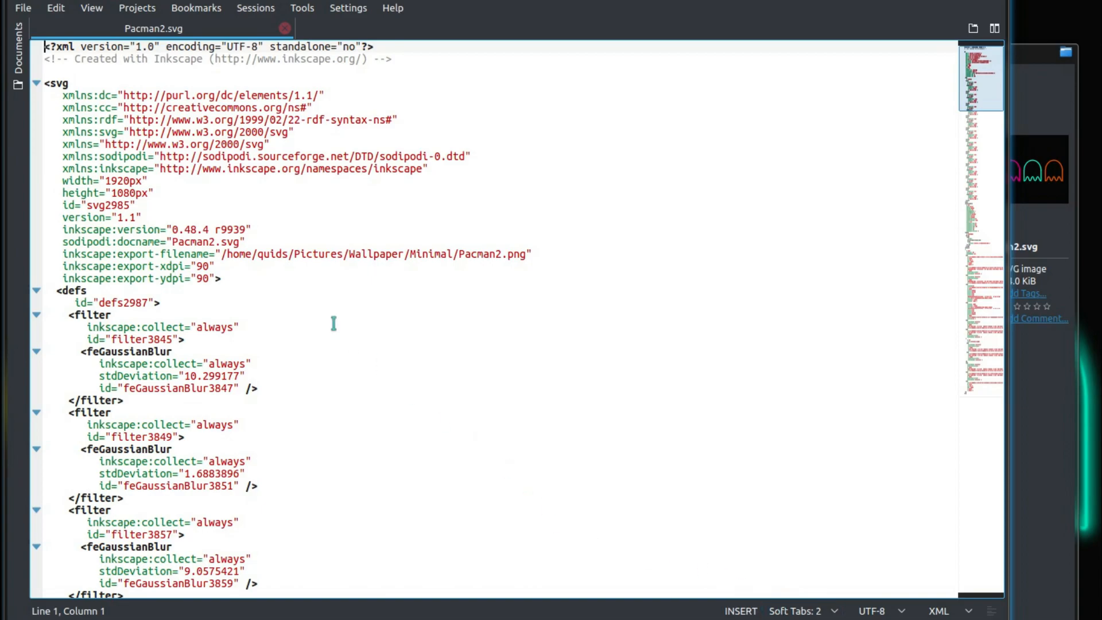
Step: Scroll through Pacman2.svg's XML defs, namedview, metadata and layer elements in Kate
scroll(down, 3)
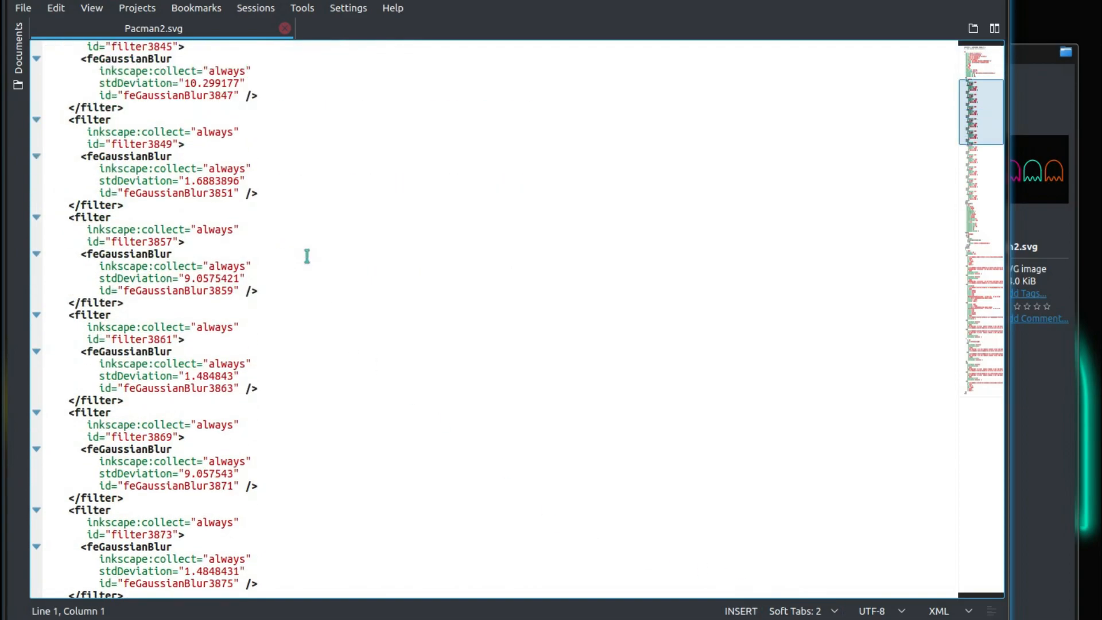
scroll(down, 3)
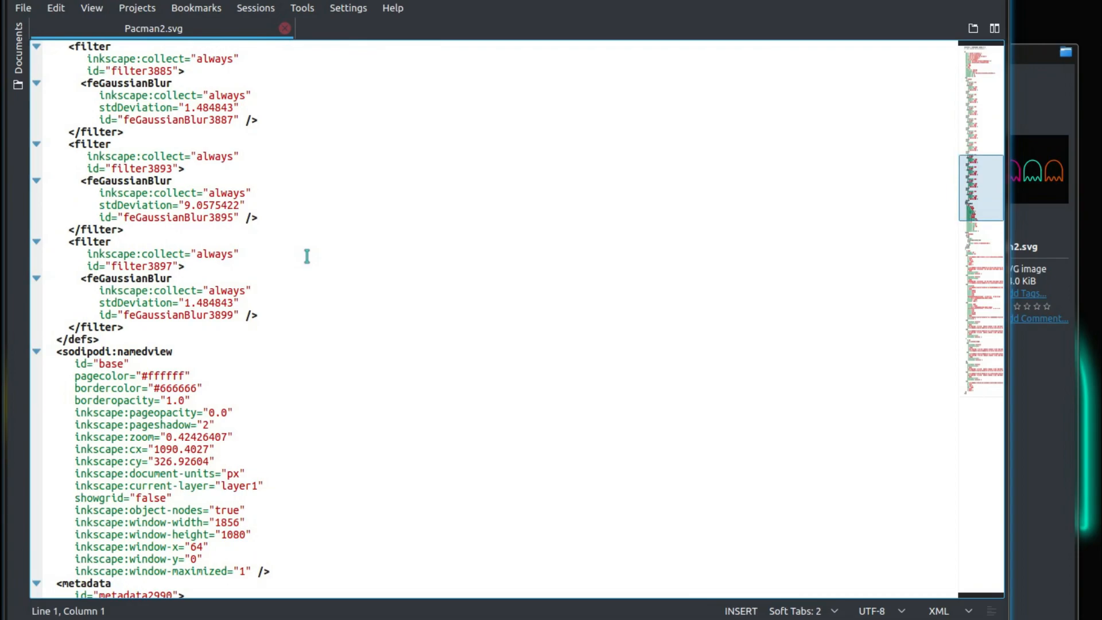
scroll(down, 3)
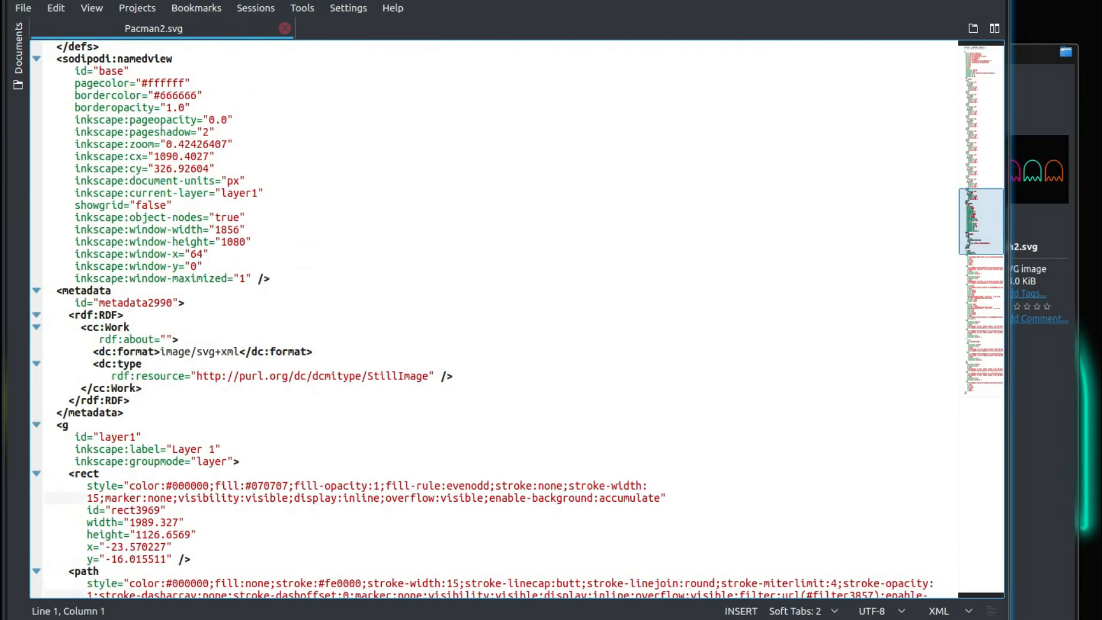
scroll(down, 3)
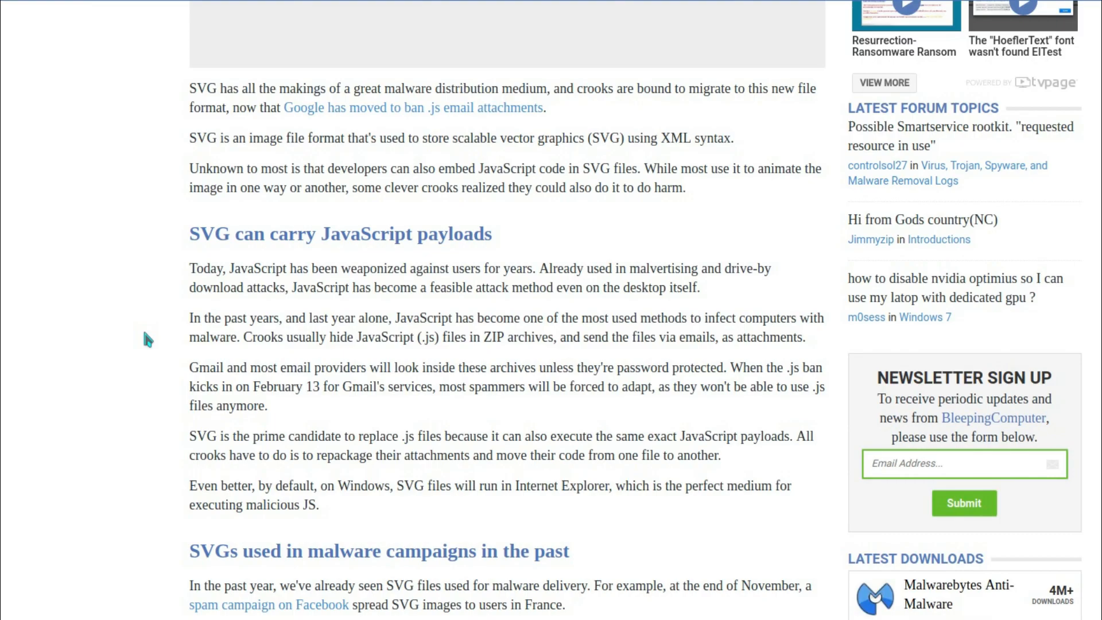
Step: Read through the BleepingComputer article on SVG files carrying JavaScript payloads
scroll(down, 3)
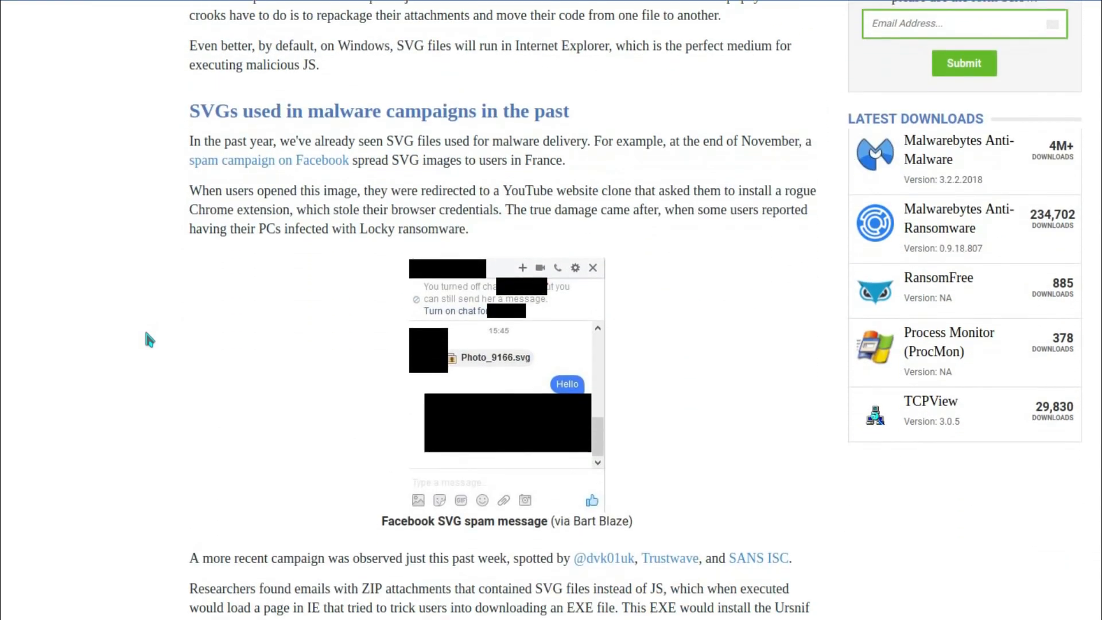
scroll(down, 3)
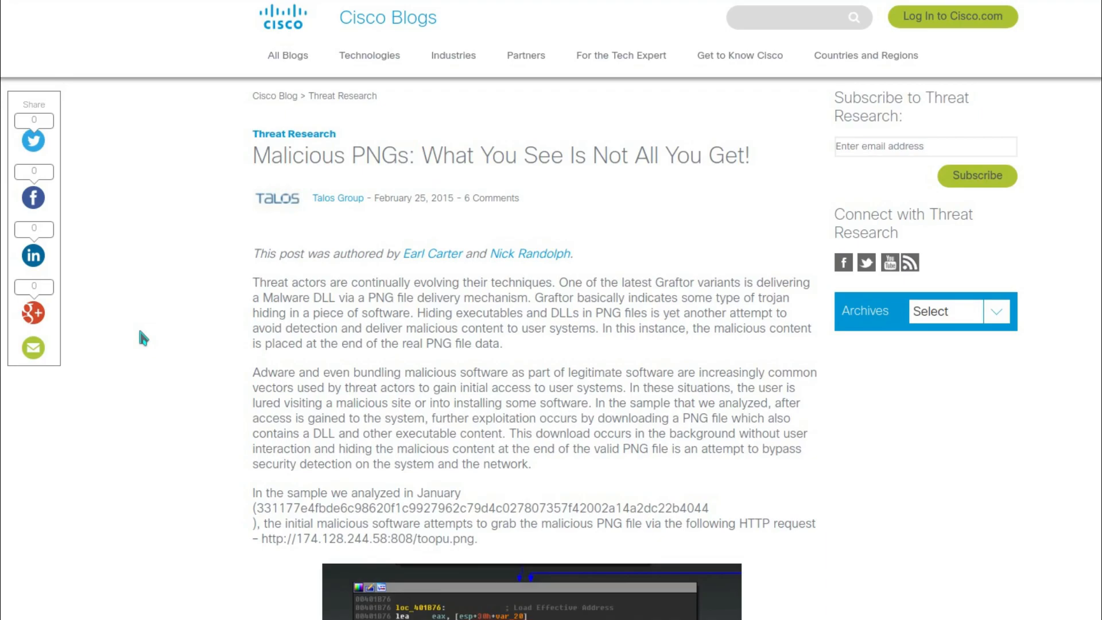
scroll(down, 3)
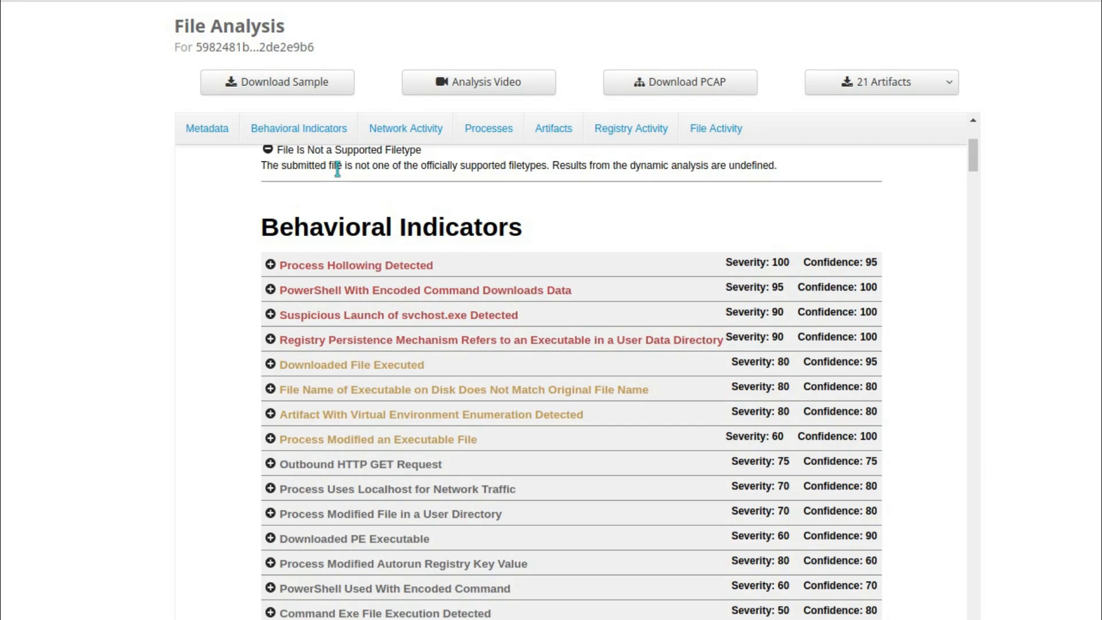
mouse_move(478, 228)
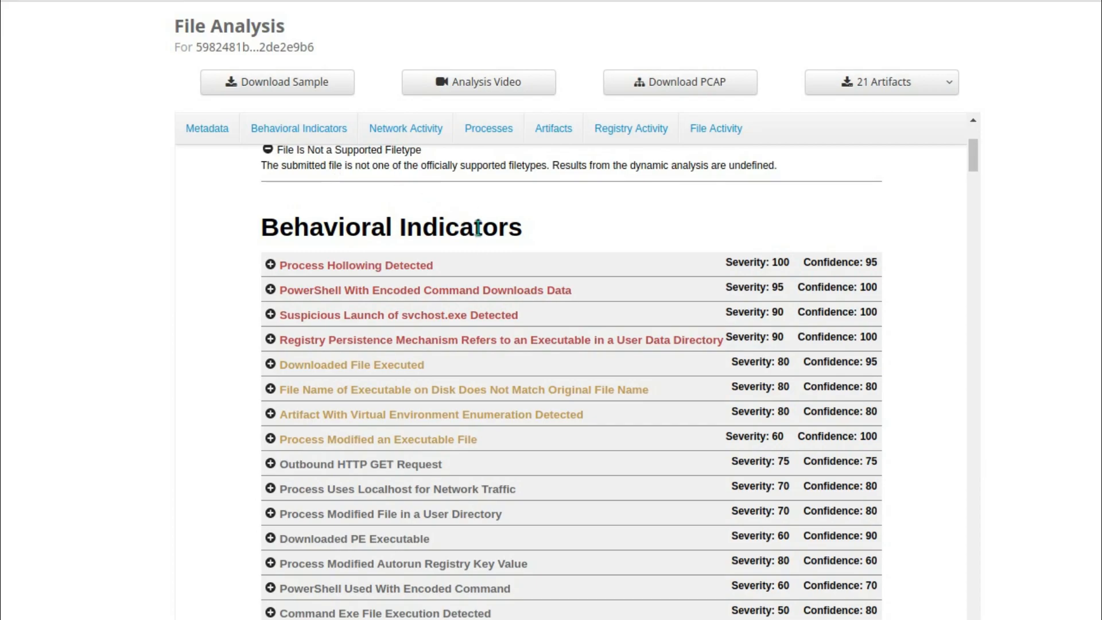
click(479, 81)
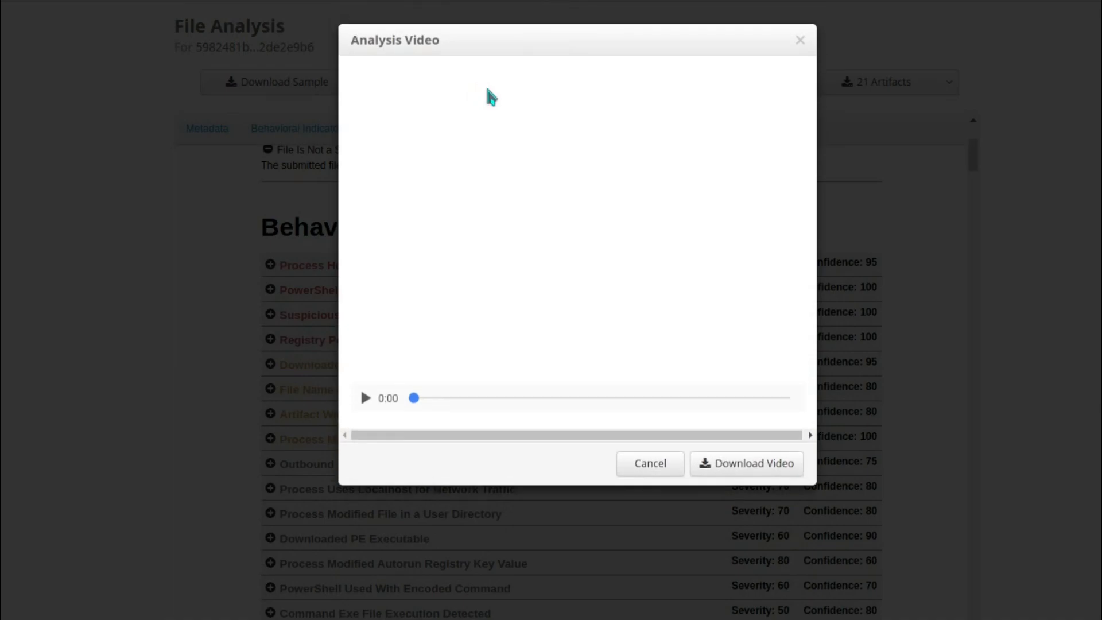
click(365, 398)
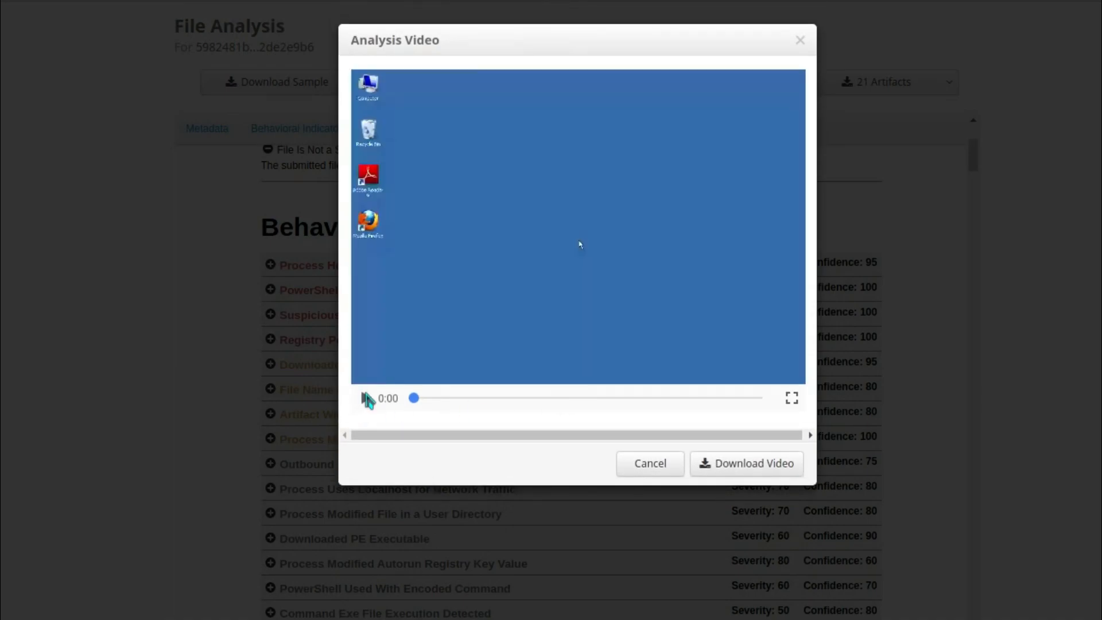
click(368, 398)
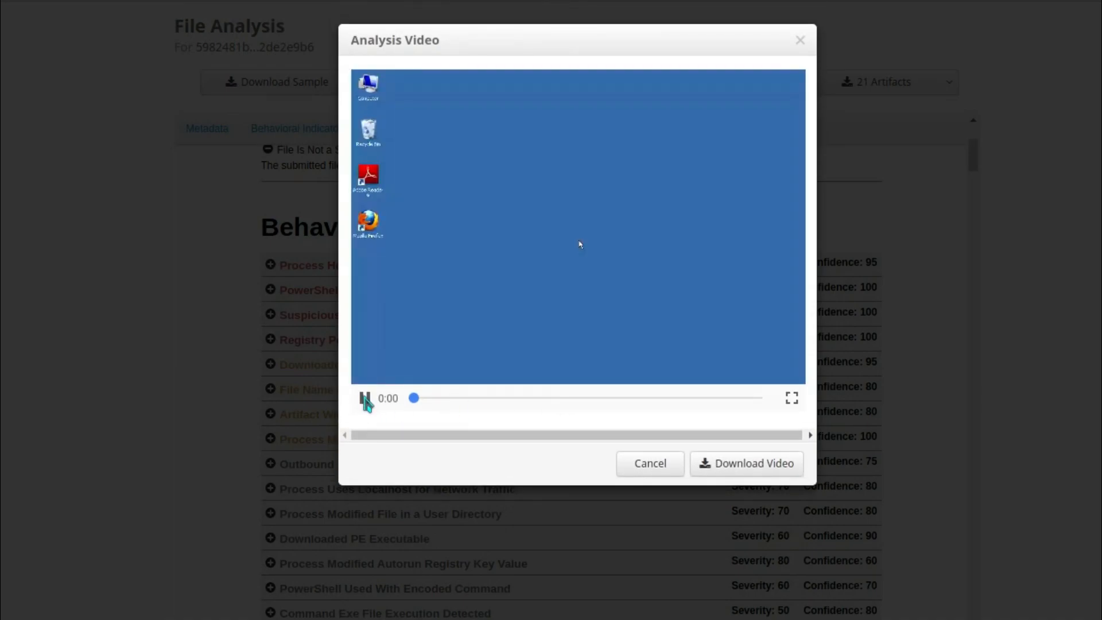
click(365, 398)
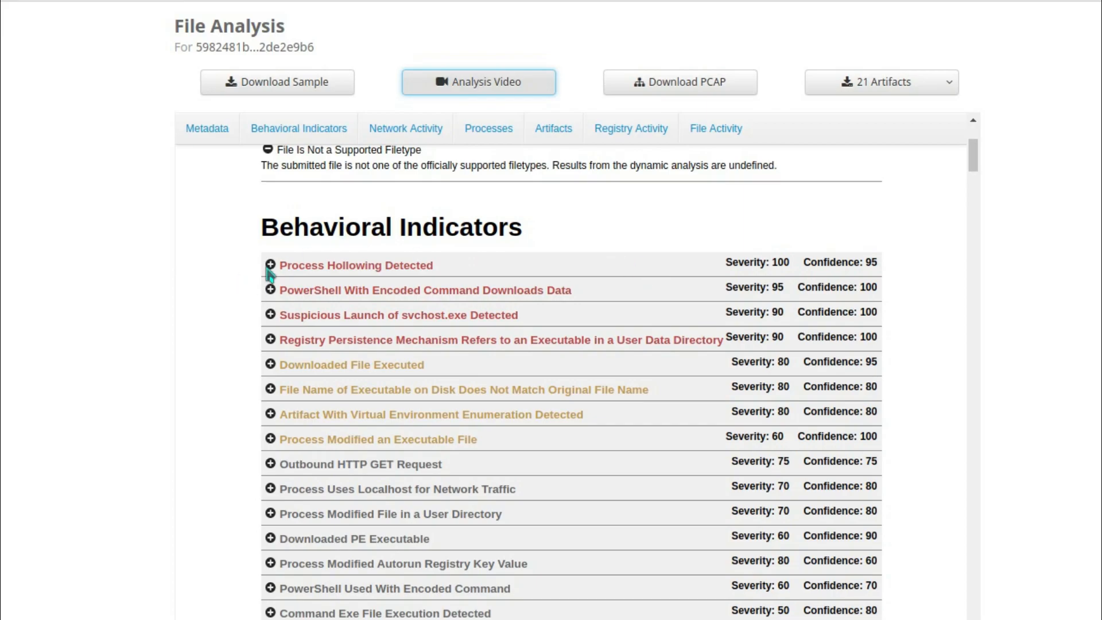
mouse_move(529, 275)
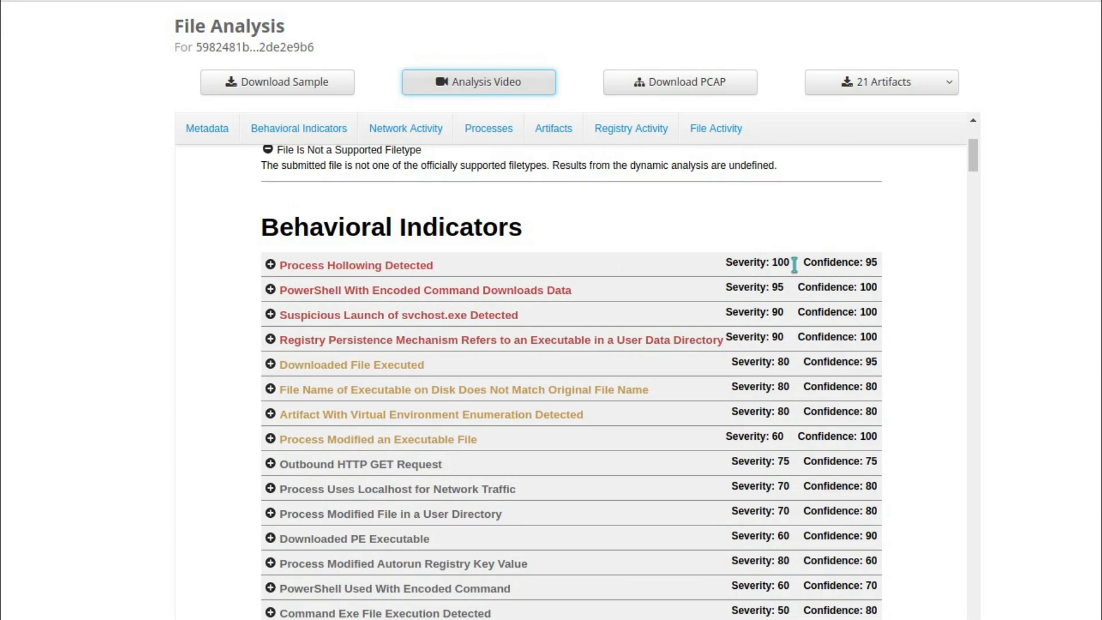
mouse_move(510, 292)
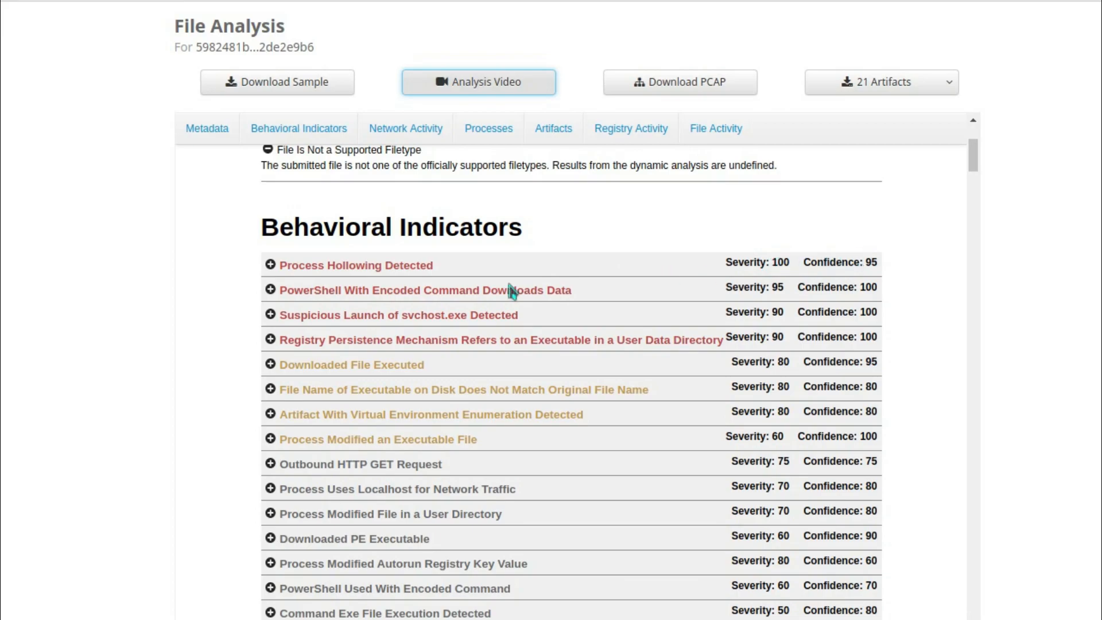
mouse_move(301, 265)
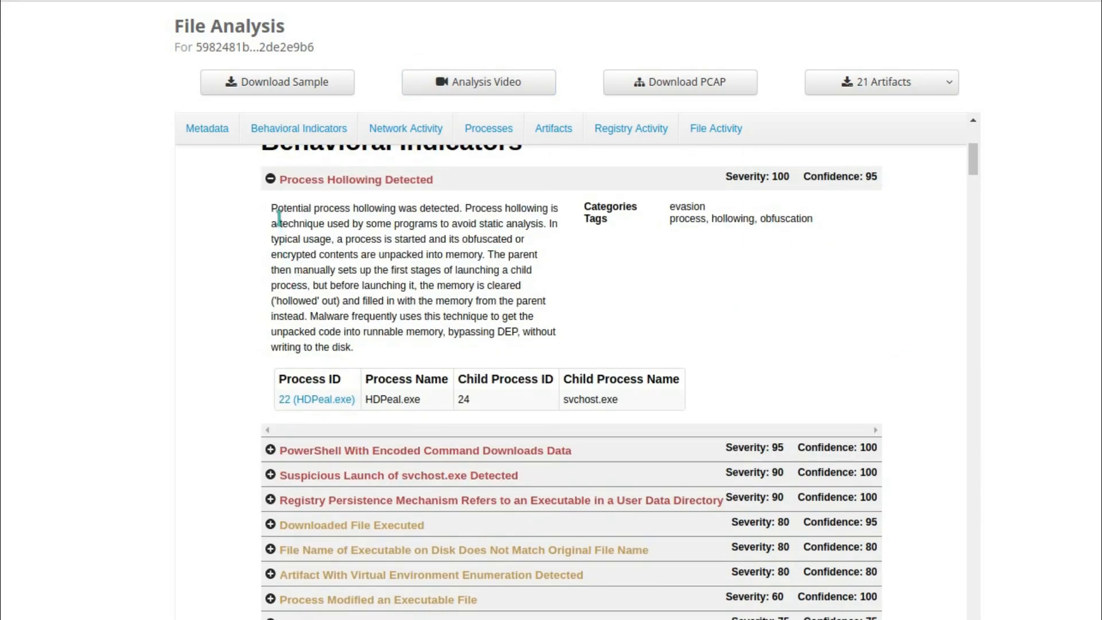
Step: Expand the PowerShell With Encoded Command Downloads Data and Suspicious Launch of svchost.exe indicators
scroll(down, 3)
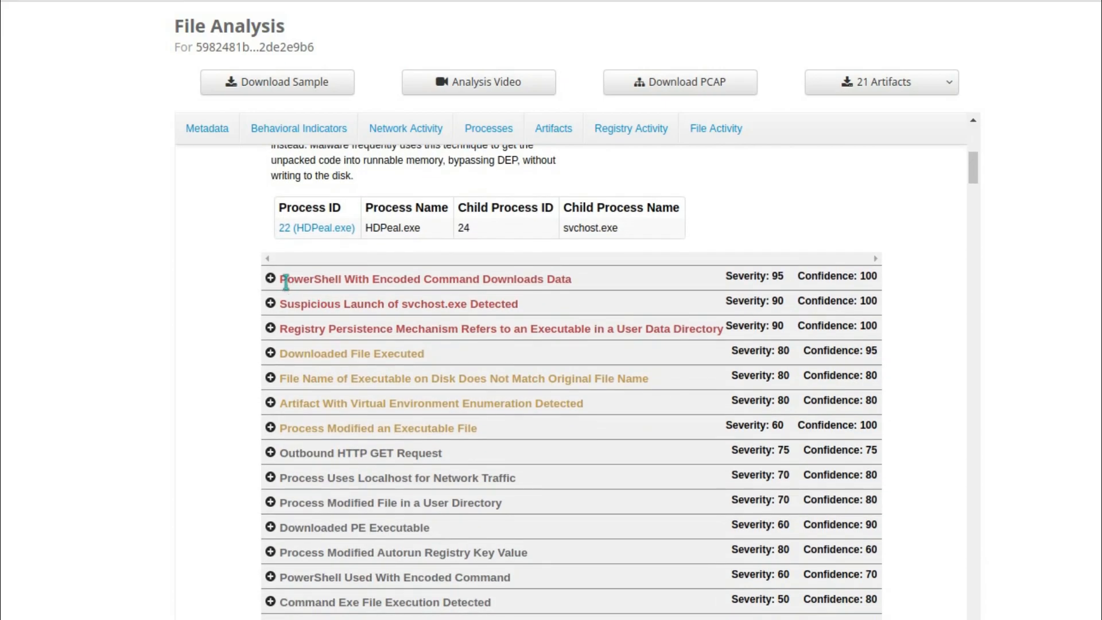
click(269, 278)
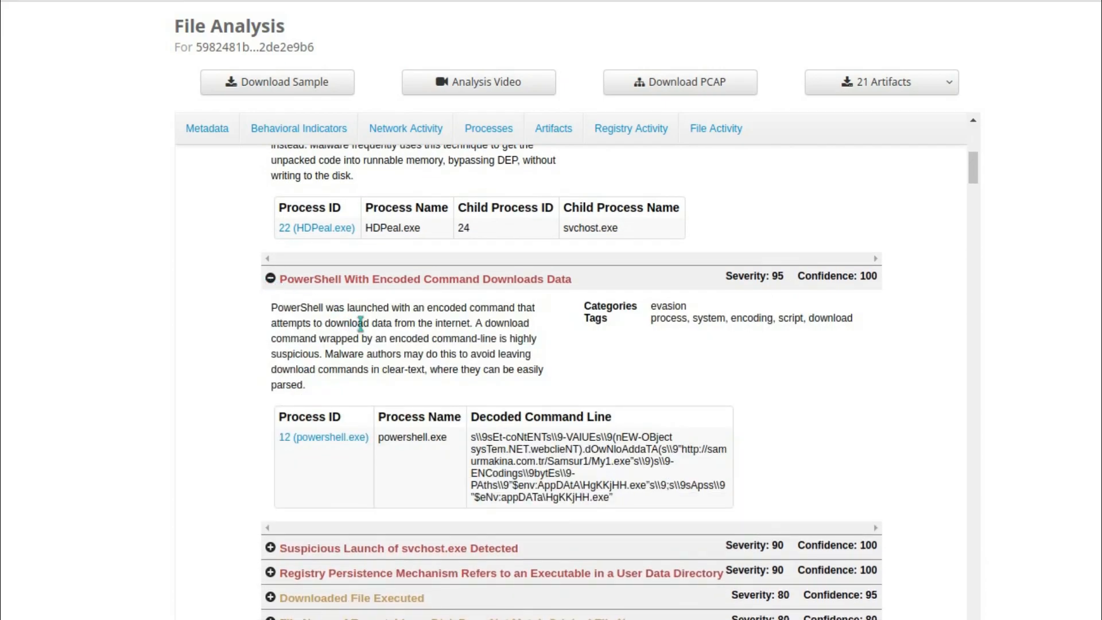
scroll(down, 3)
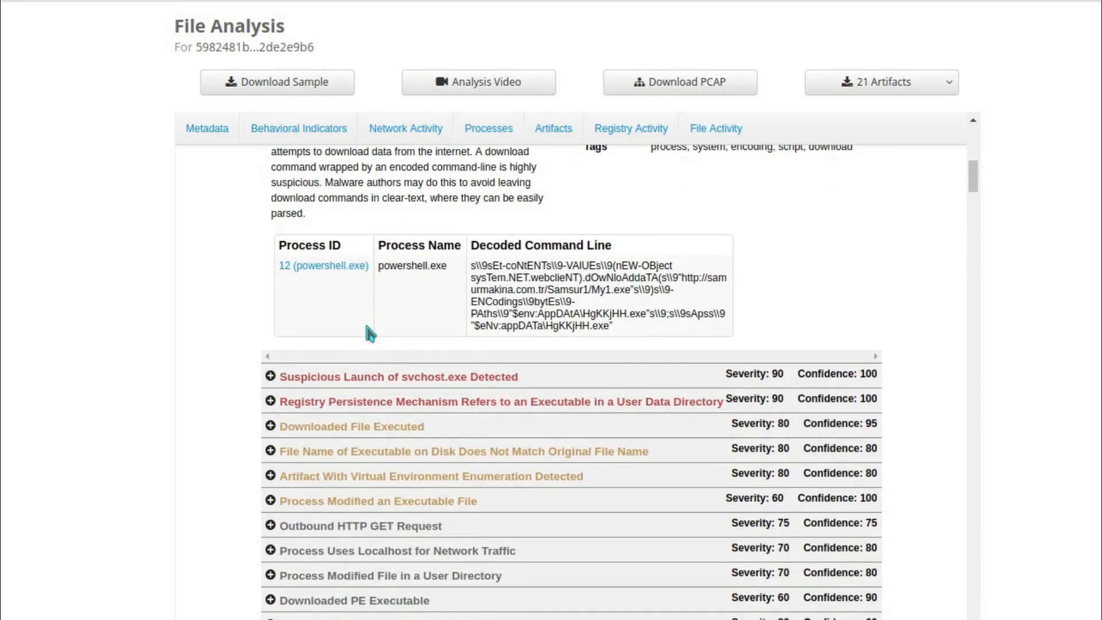
mouse_move(680, 277)
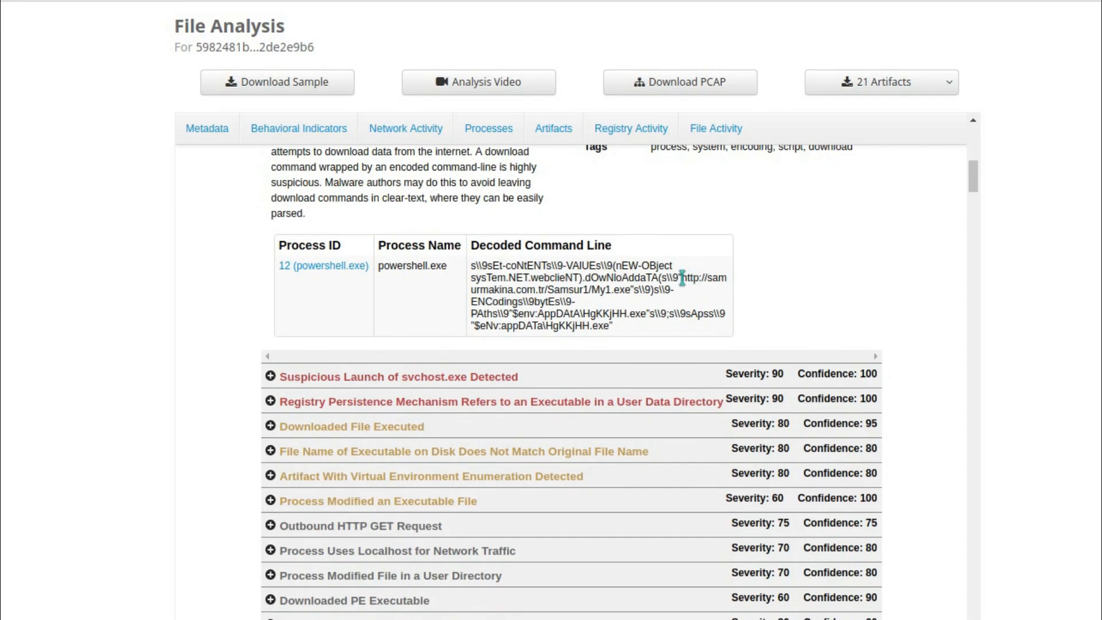
scroll(down, 3)
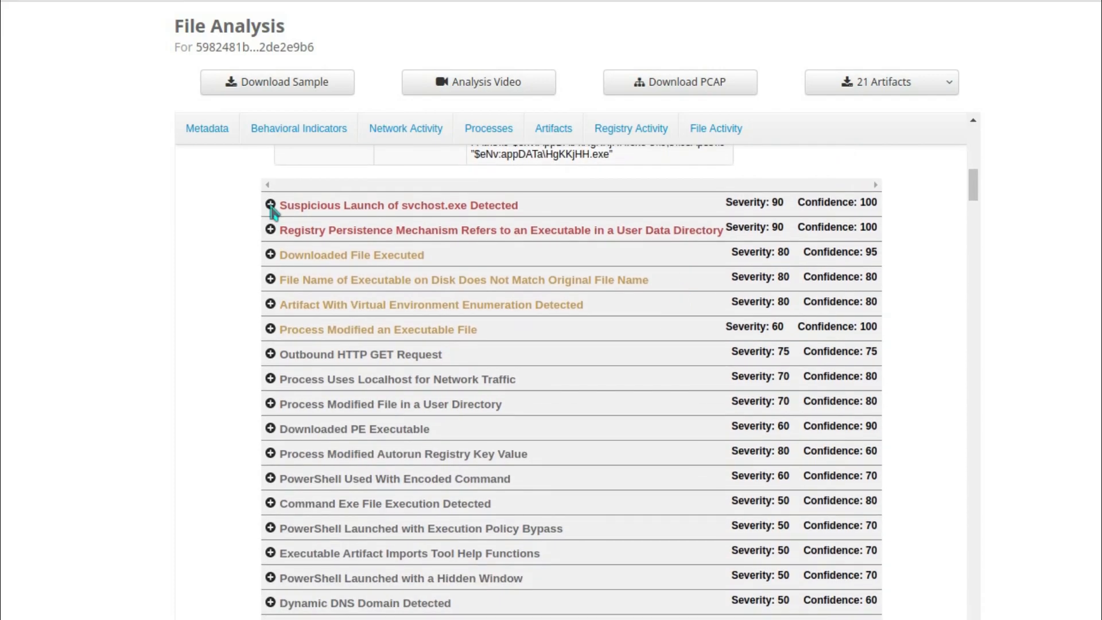
click(270, 206)
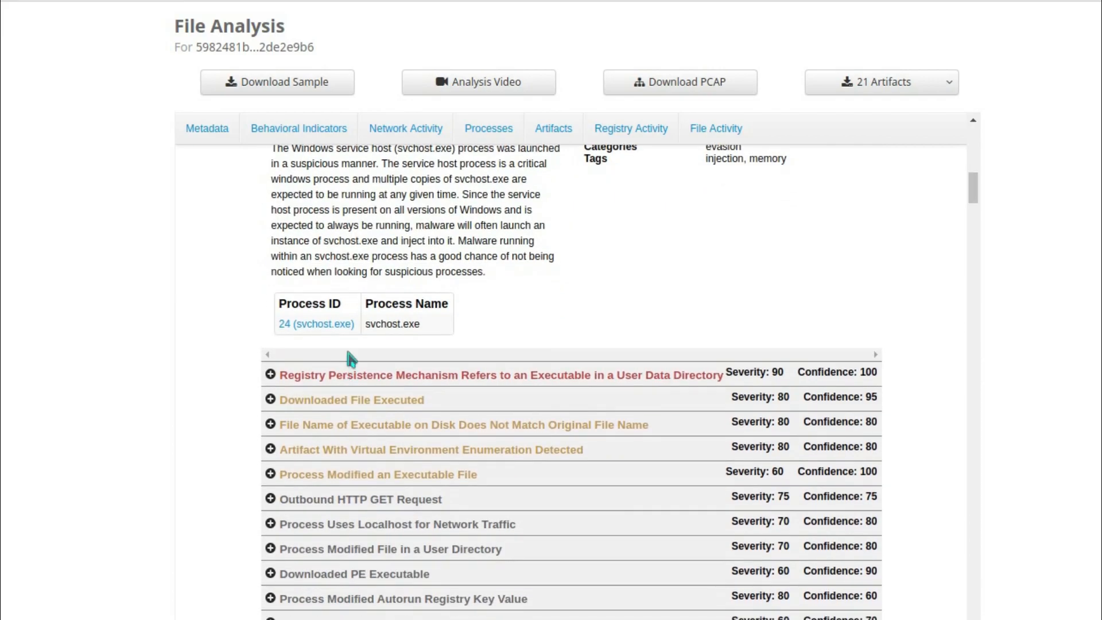
mouse_move(354, 354)
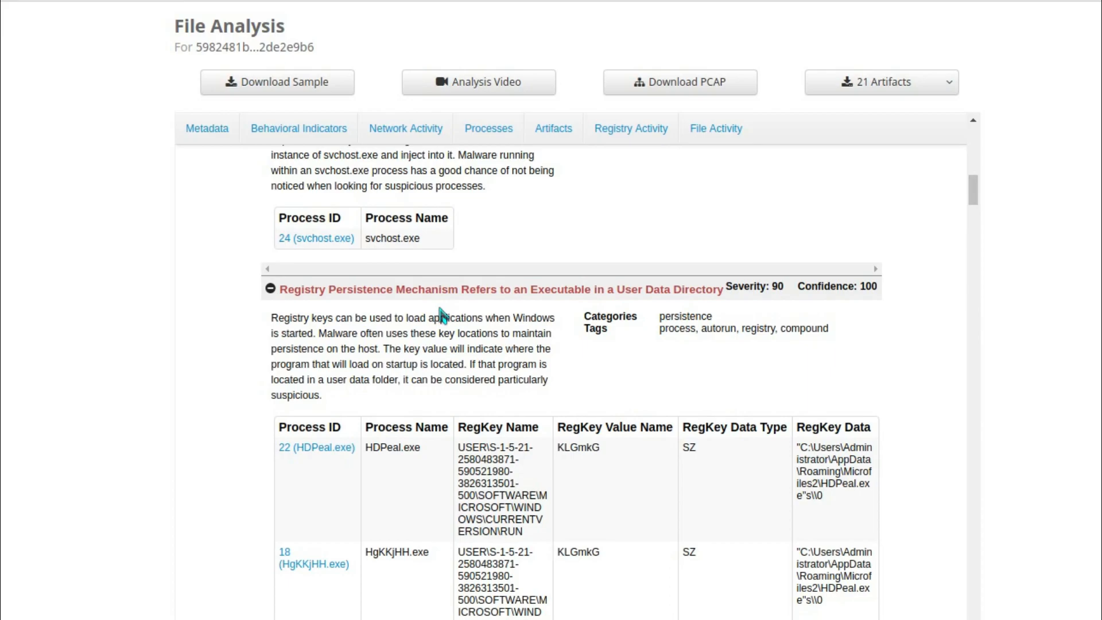
Step: Expand the Downloaded File Executed, executable filename mismatch and Virtual Environment Enumeration indicators
scroll(down, 3)
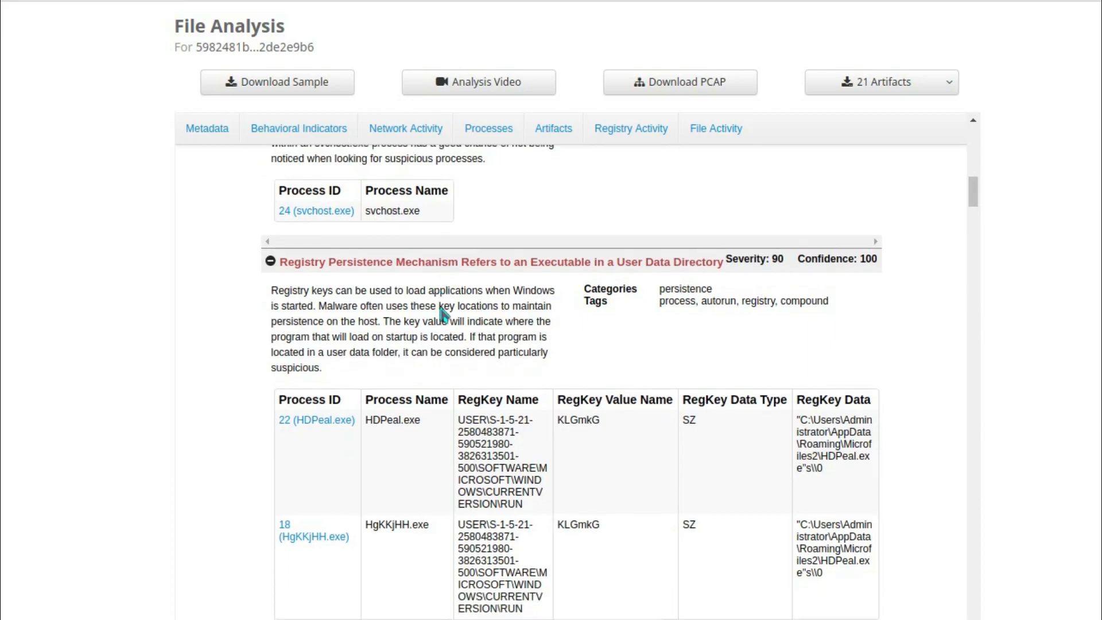
scroll(down, 3)
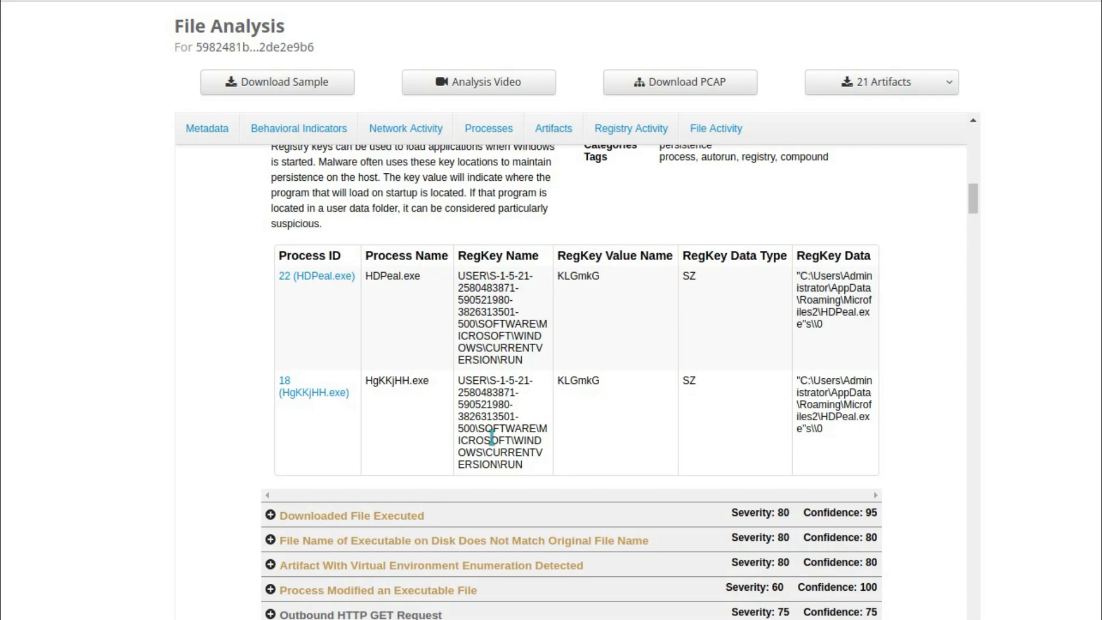
scroll(down, 3)
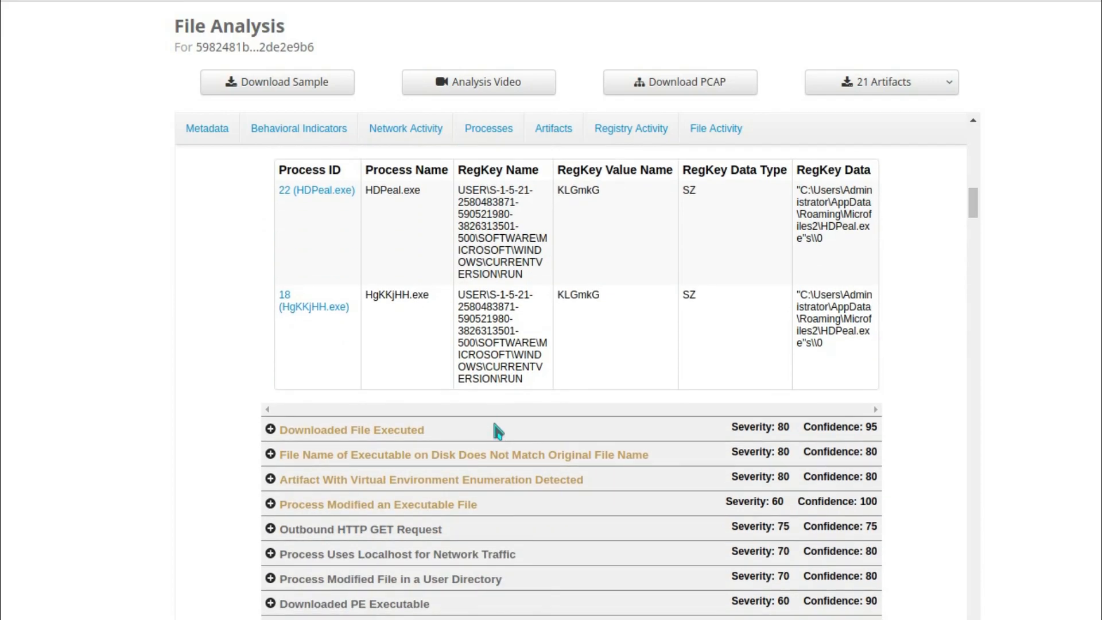
scroll(down, 3)
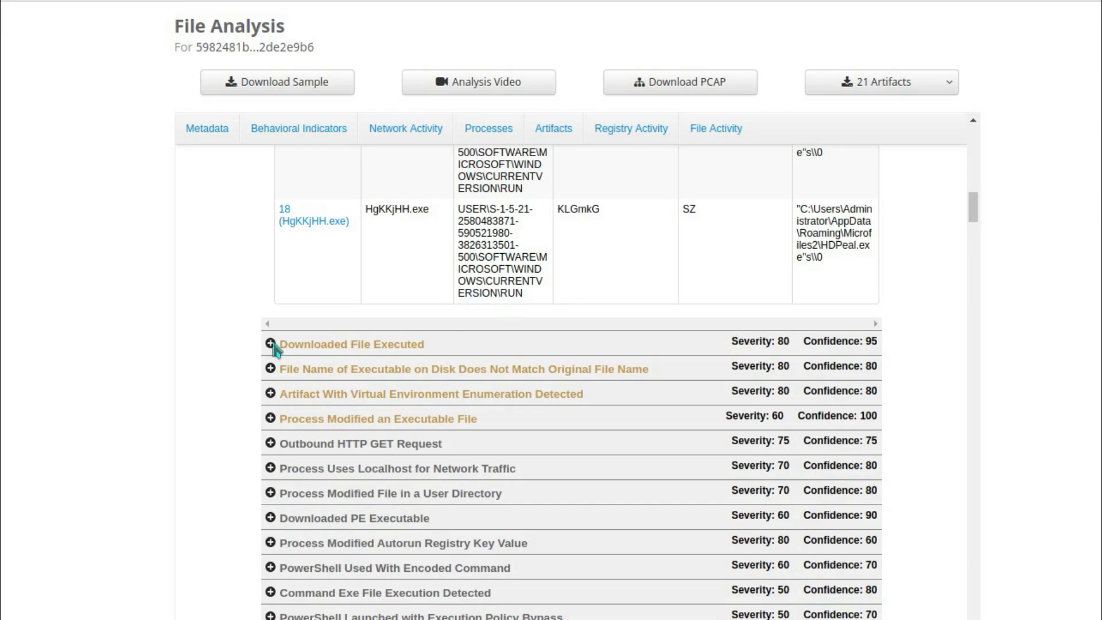
click(270, 345)
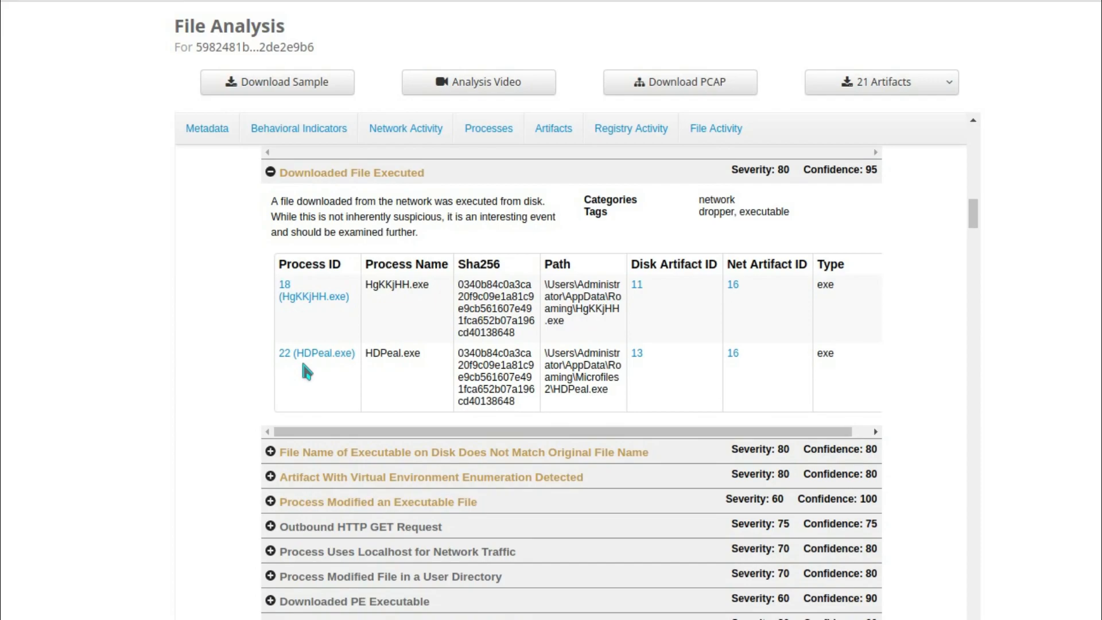
scroll(down, 3)
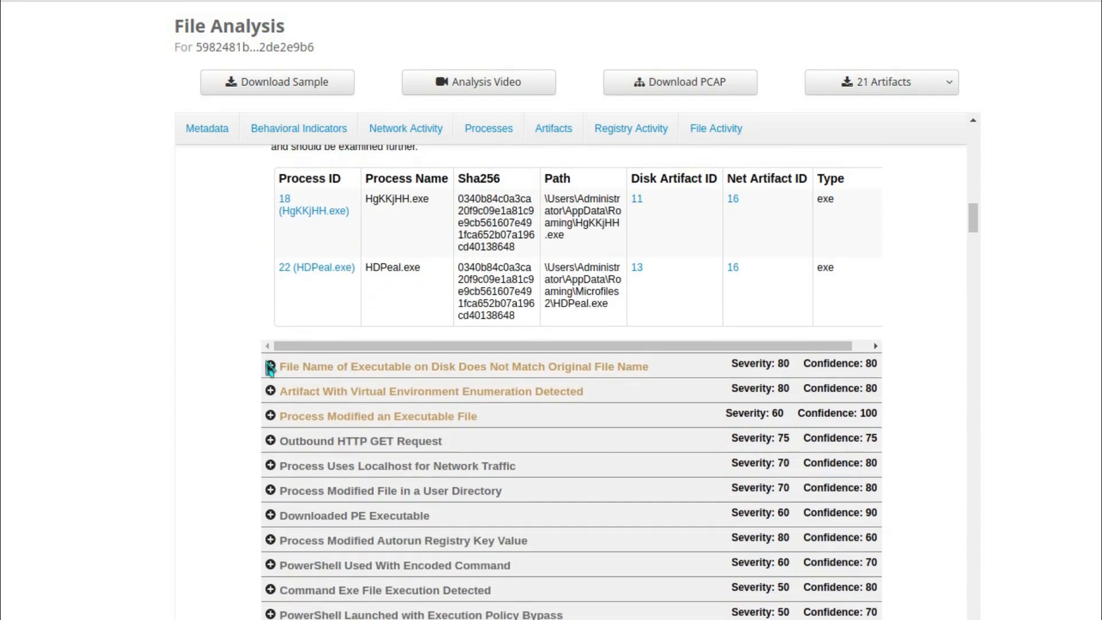
click(270, 366)
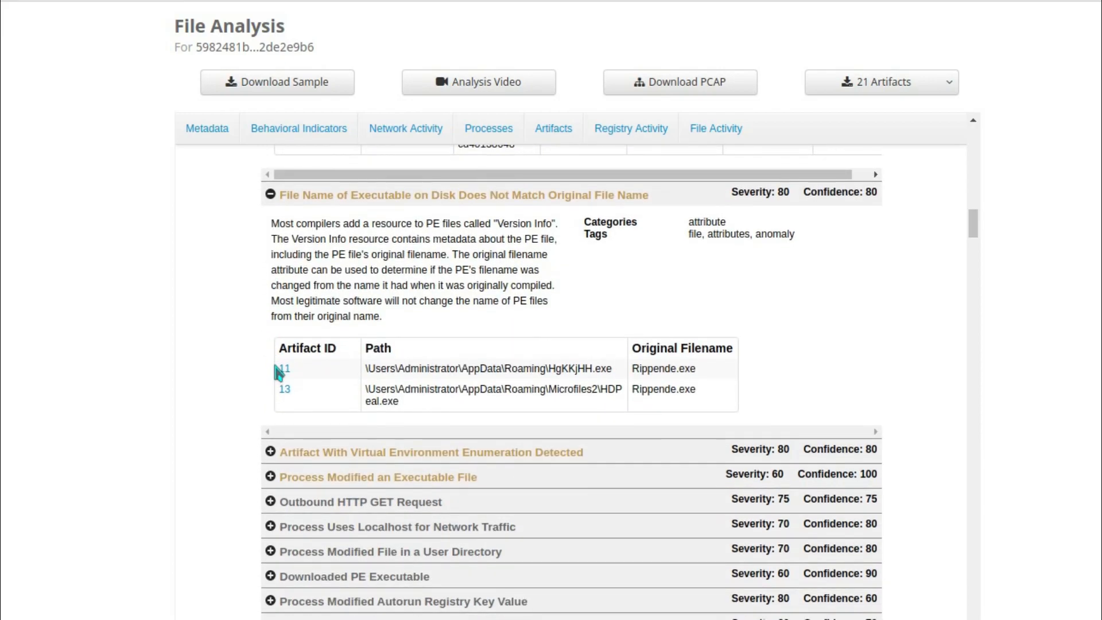
scroll(down, 3)
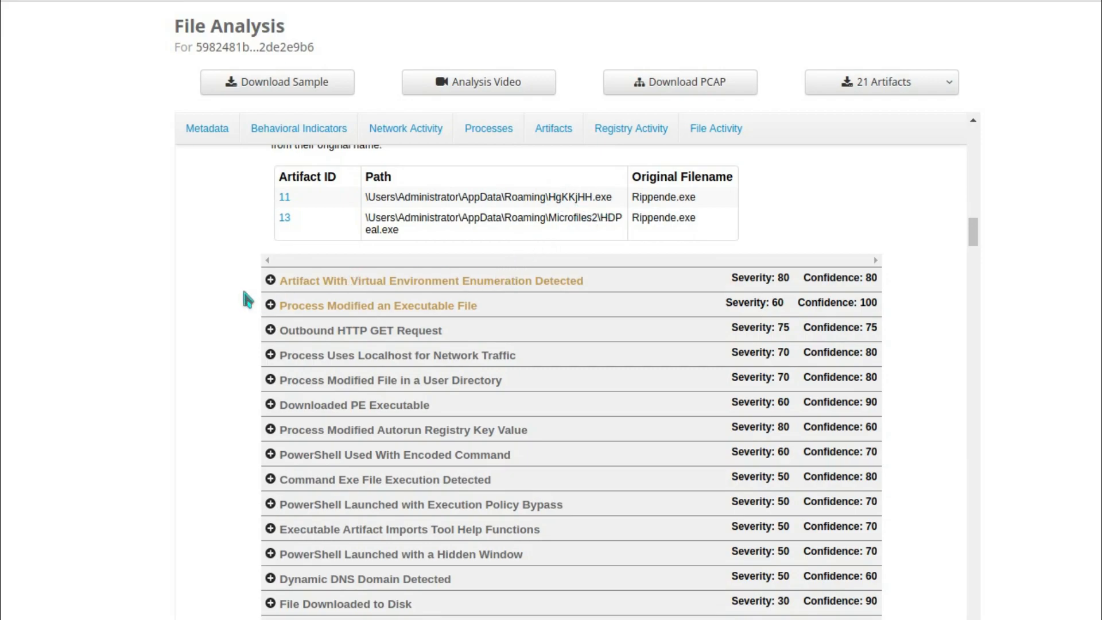
click(429, 281)
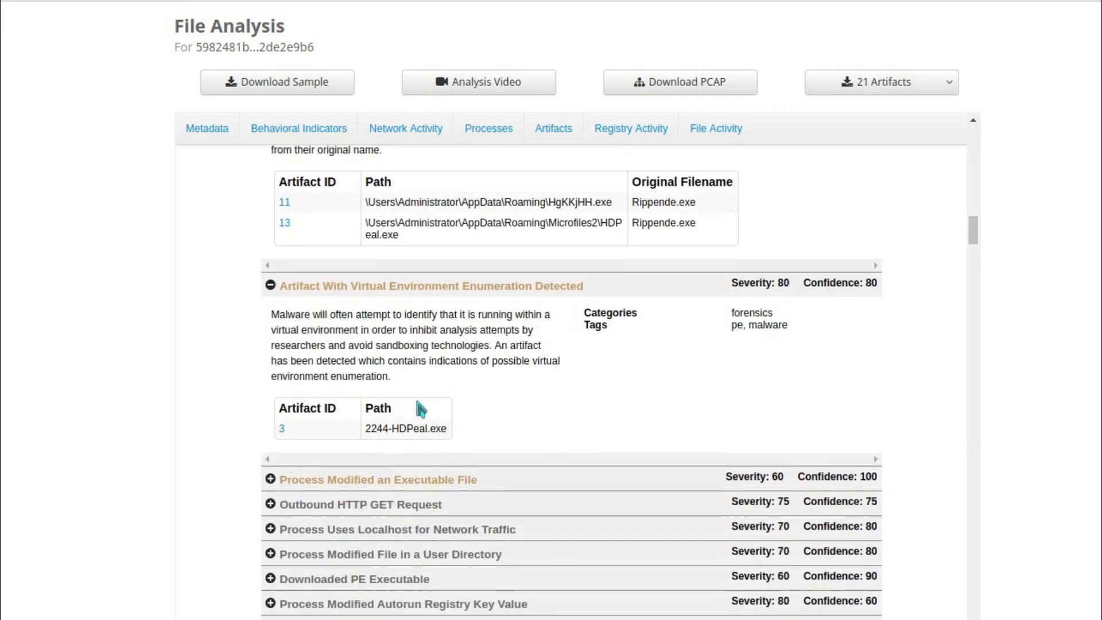
mouse_move(519, 414)
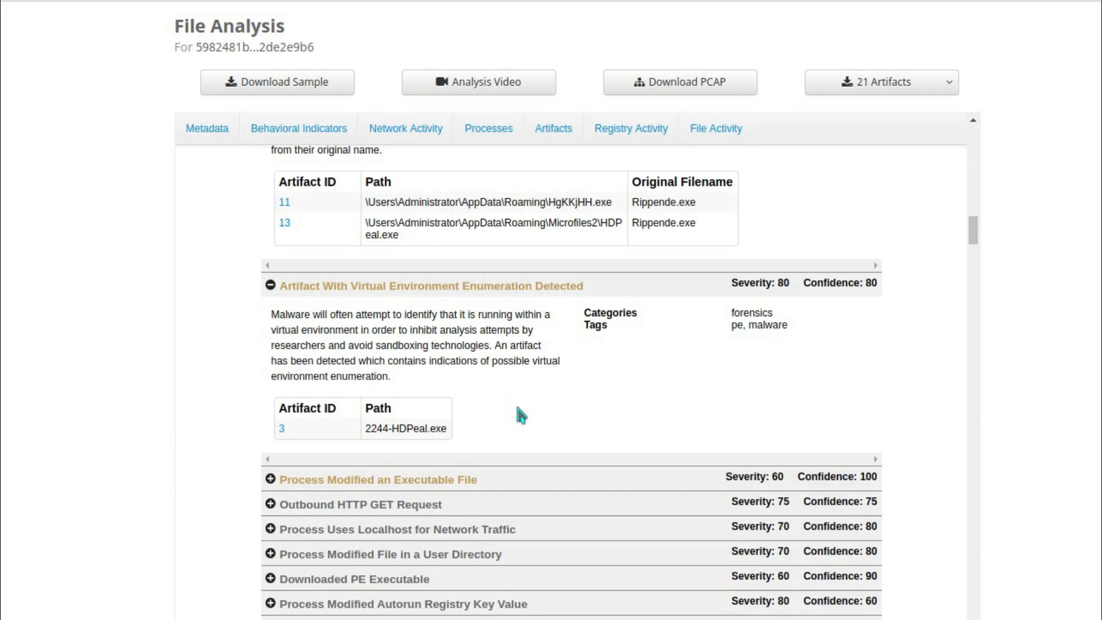
mouse_move(535, 413)
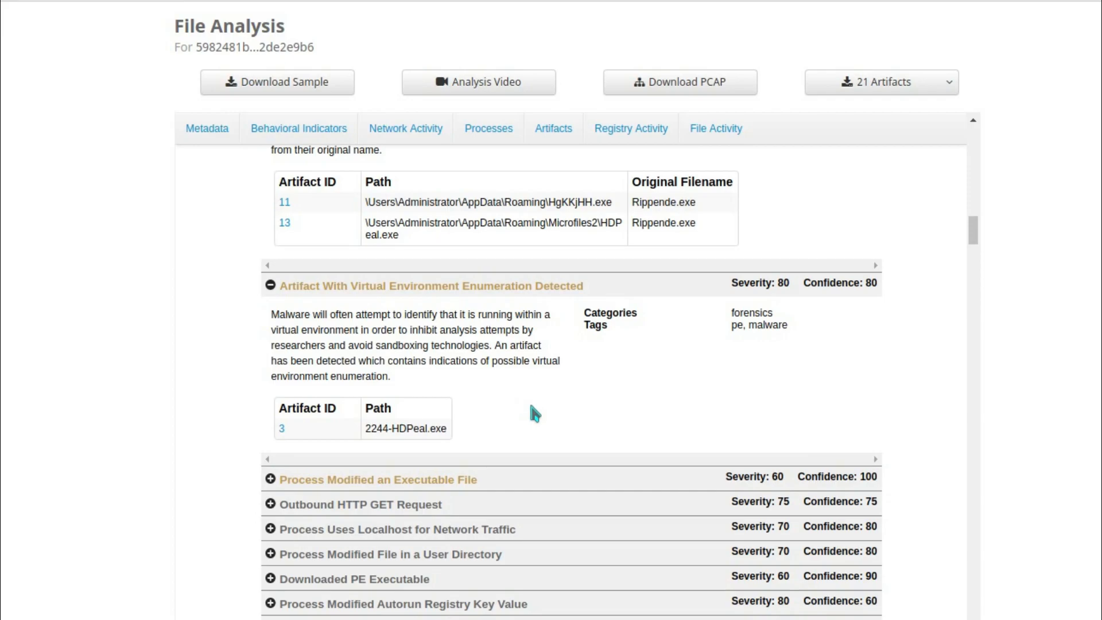
mouse_move(538, 413)
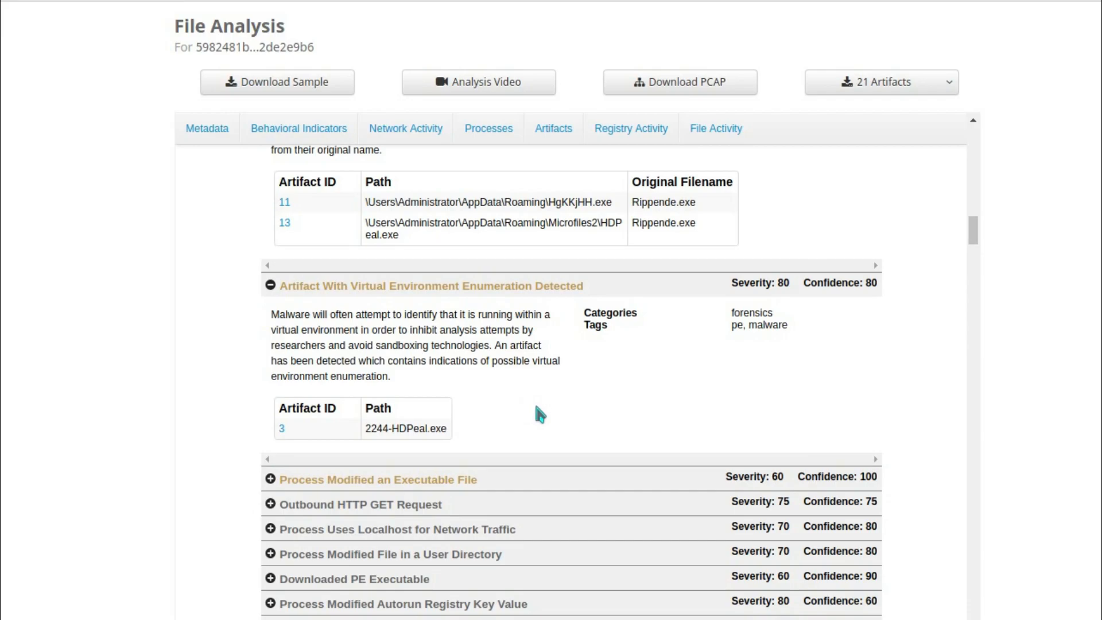
Step: Scroll past the remaining behavioral indicators down to the HTTP Traffic heading
scroll(down, 3)
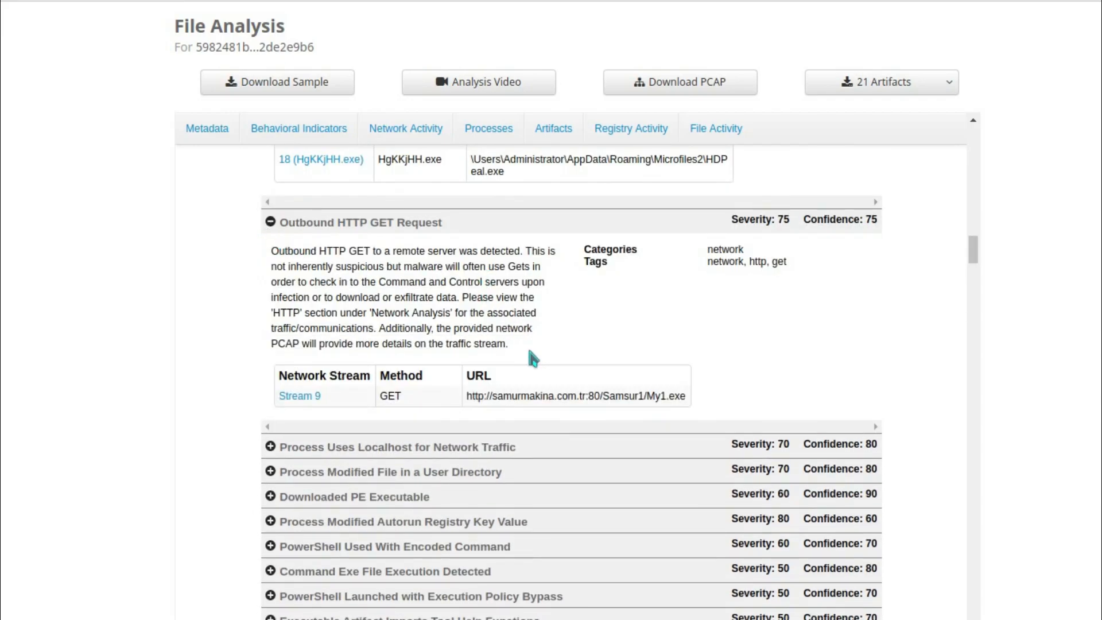
mouse_move(507, 411)
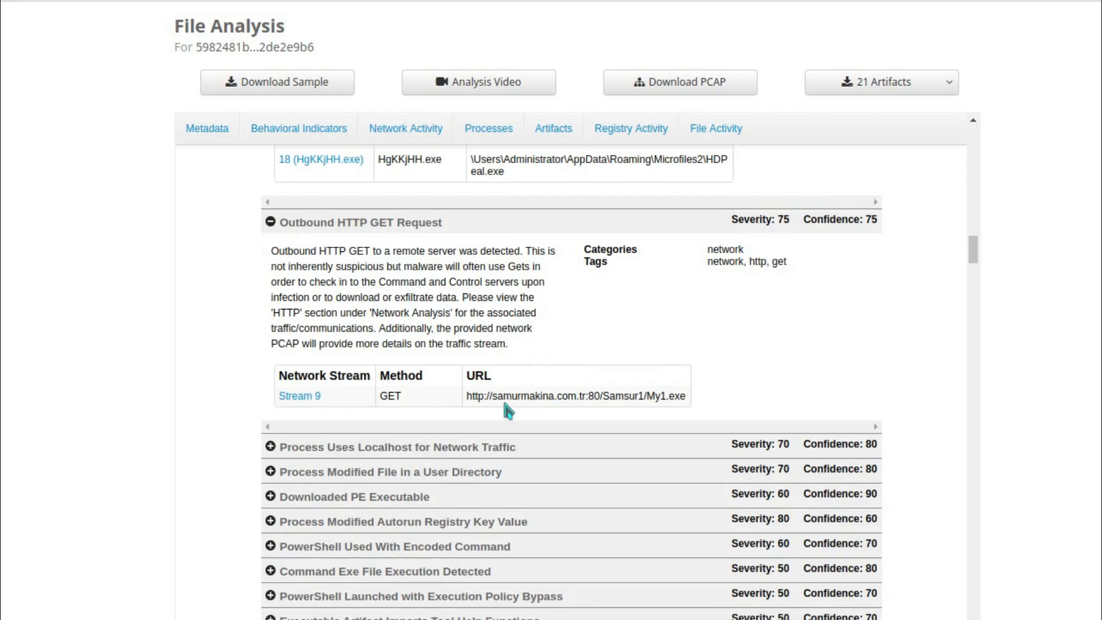
drag(466, 395, 590, 395)
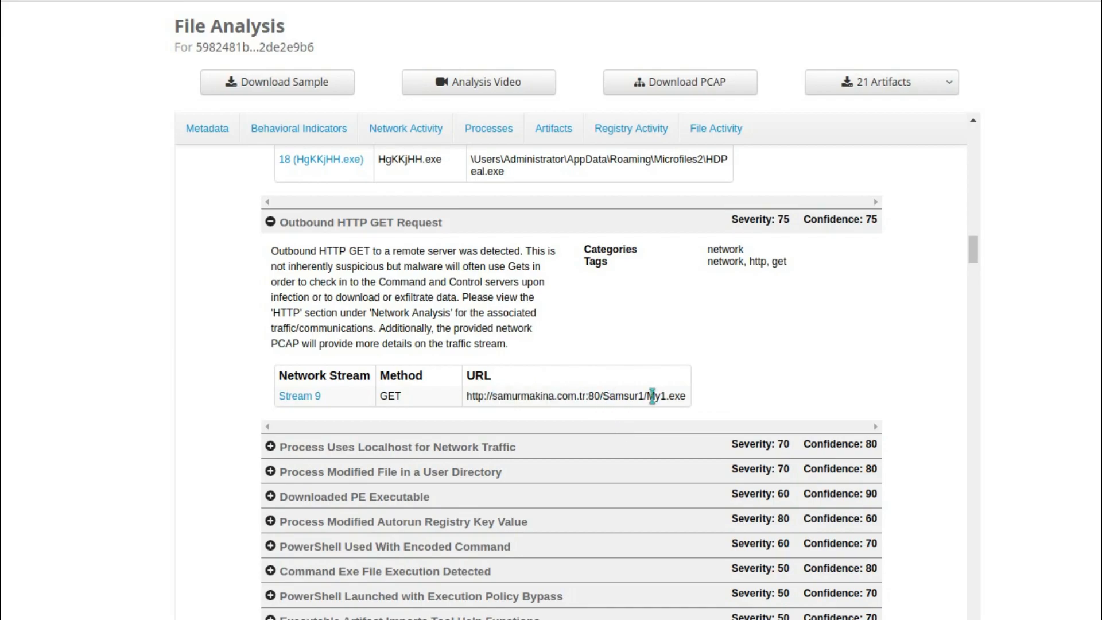
scroll(down, 3)
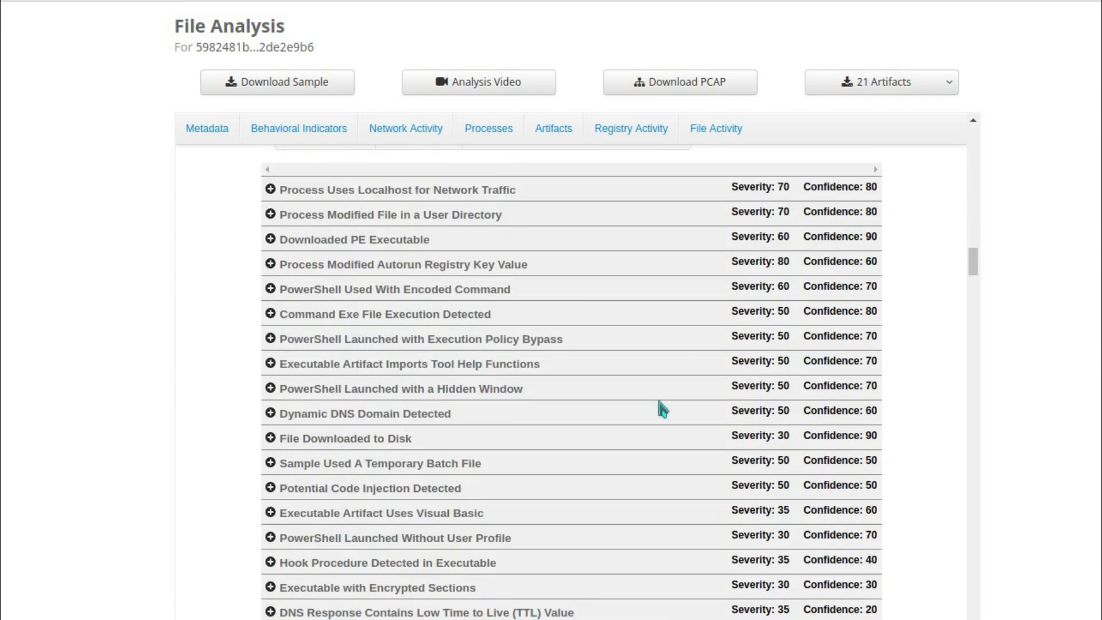
scroll(down, 3)
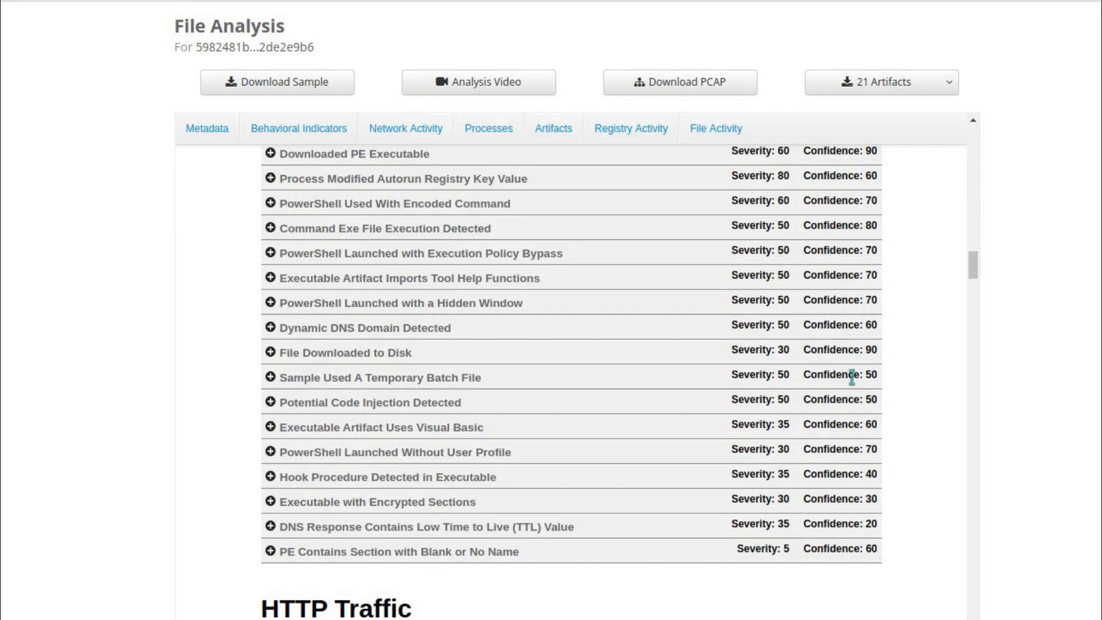
Step: Scroll through the HTTP Traffic, DNS Traffic, Artifacts and Registry Activity tables
scroll(down, 3)
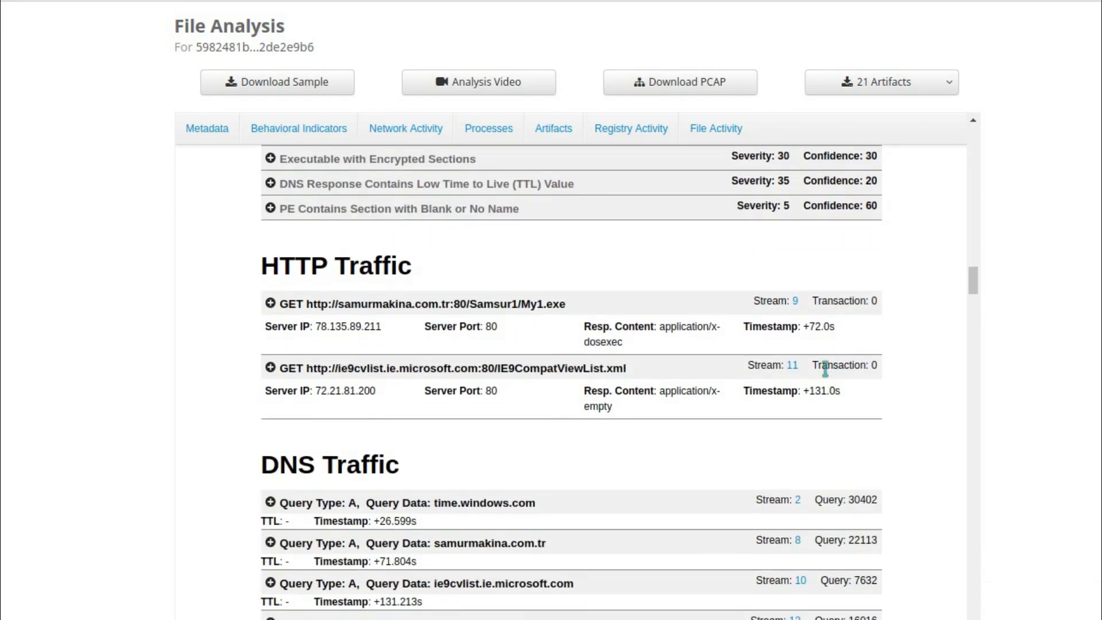
scroll(down, 3)
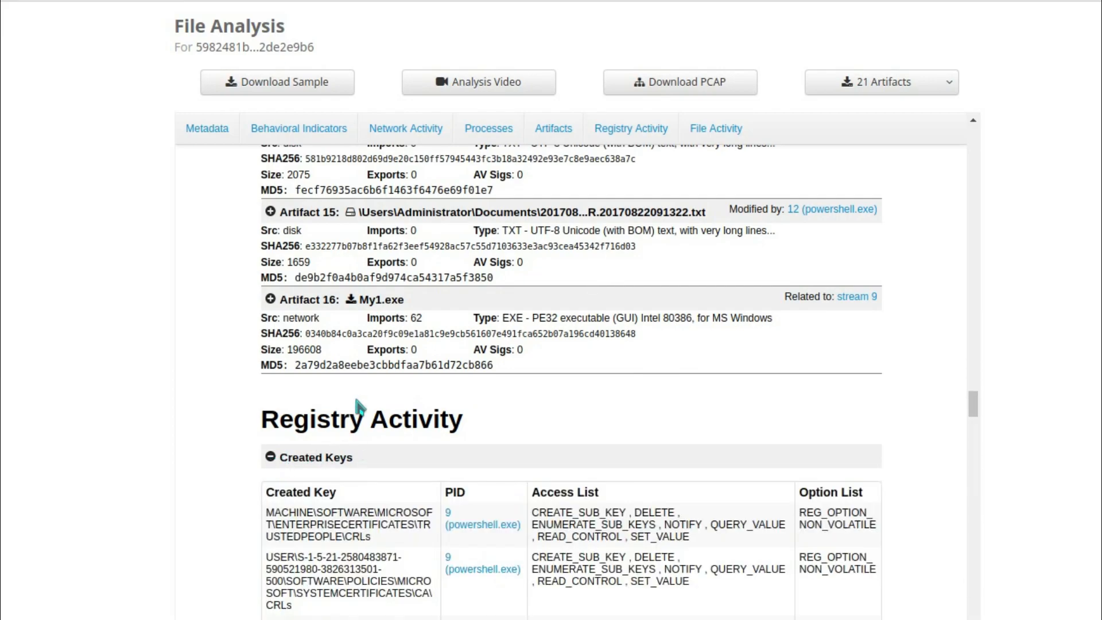
scroll(down, 3)
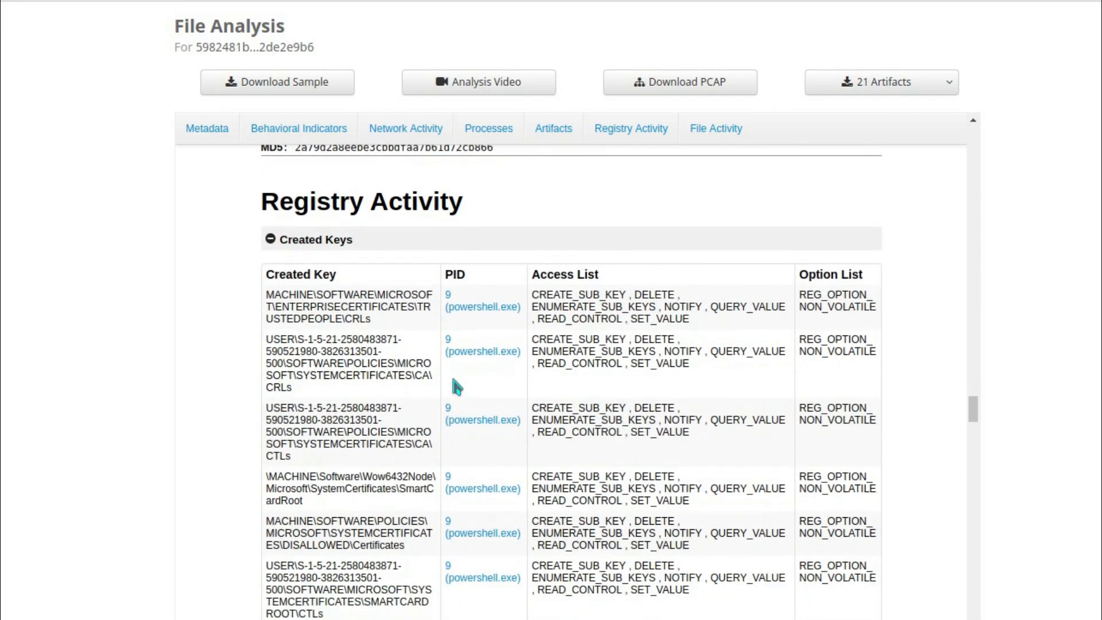
scroll(down, 3)
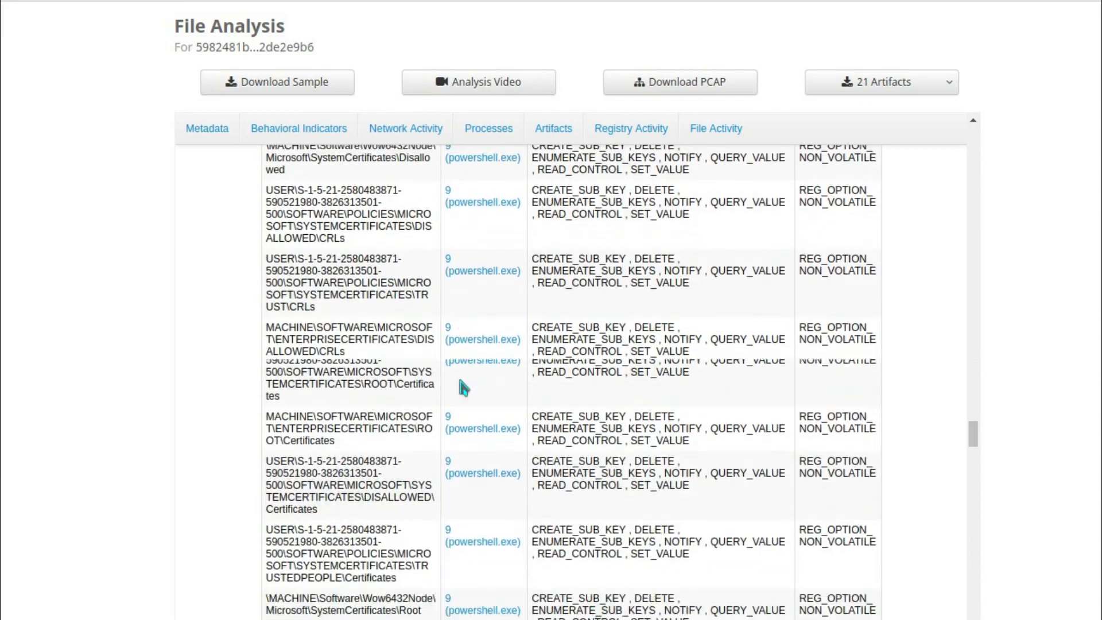
scroll(down, 3)
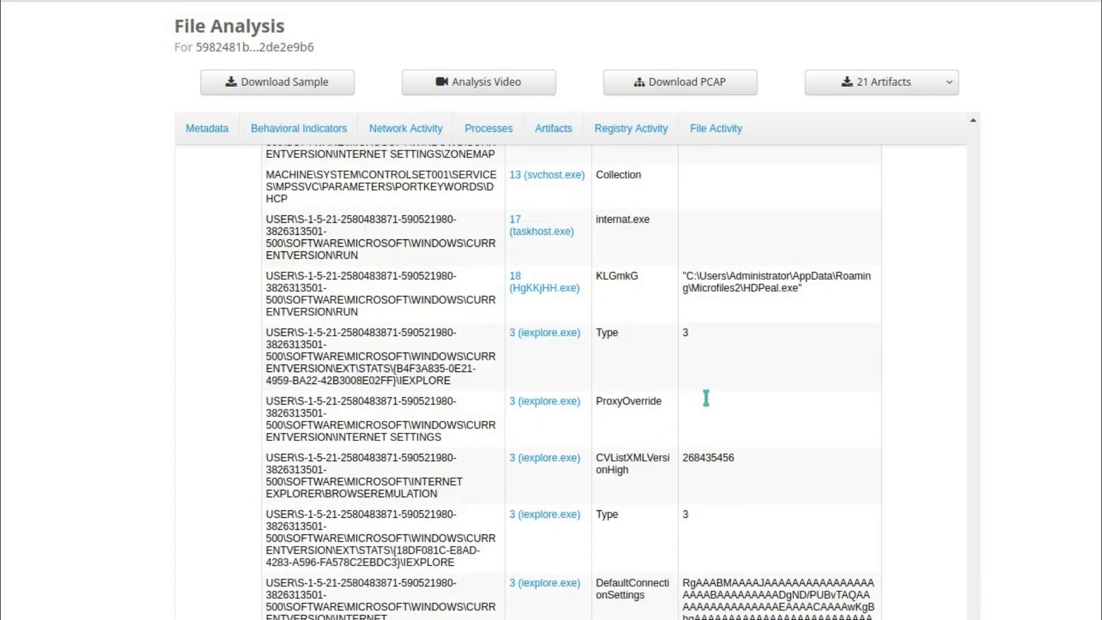
scroll(down, 3)
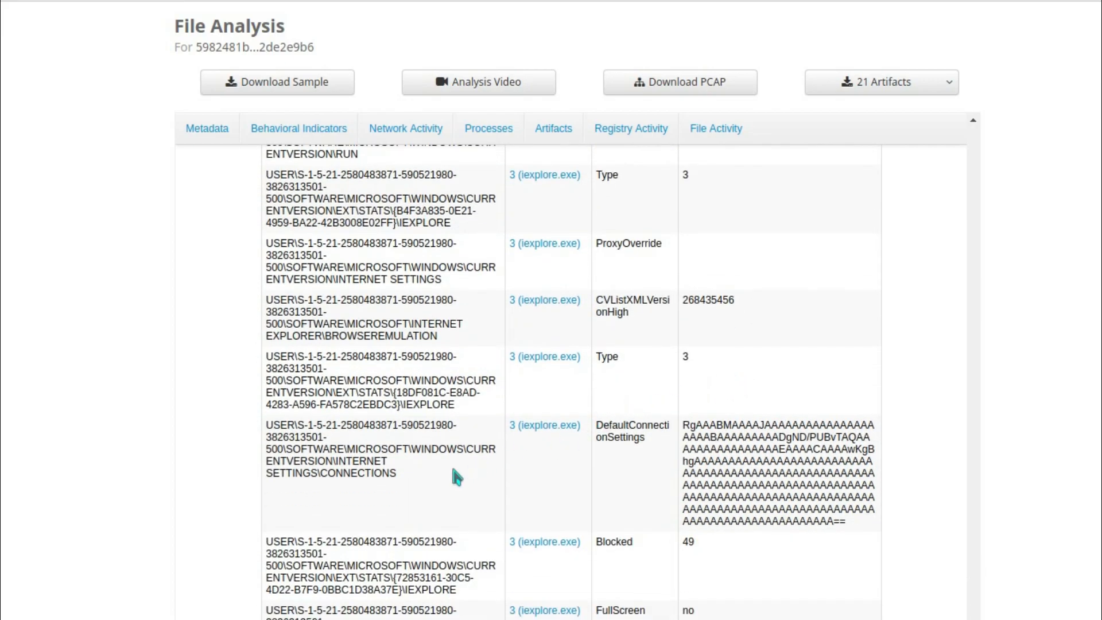
mouse_move(402, 482)
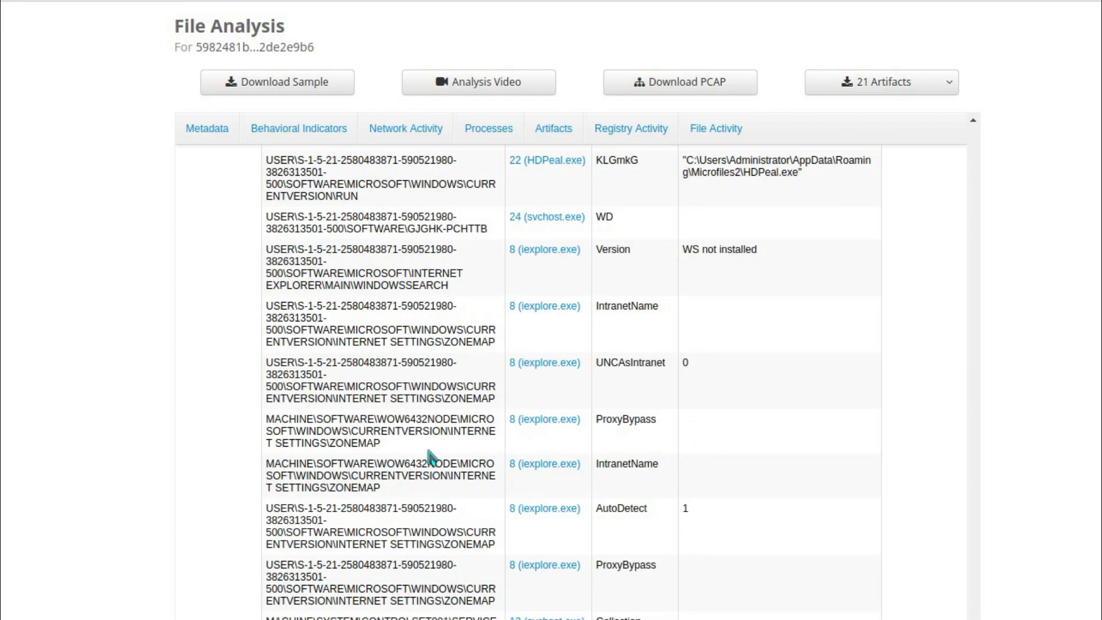
mouse_move(450, 462)
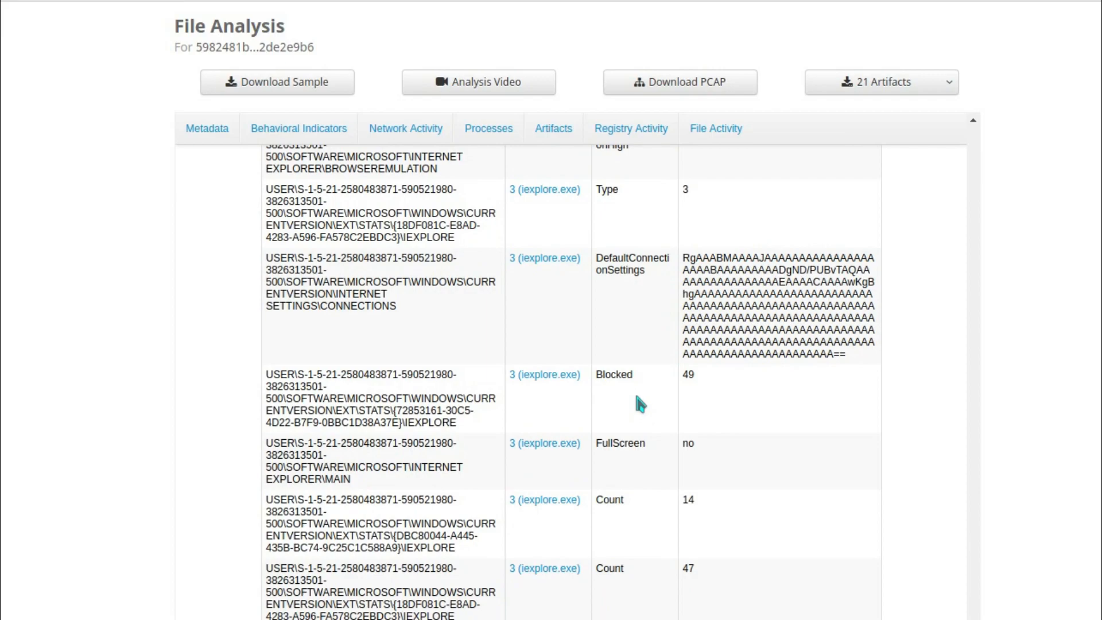
scroll(down, 3)
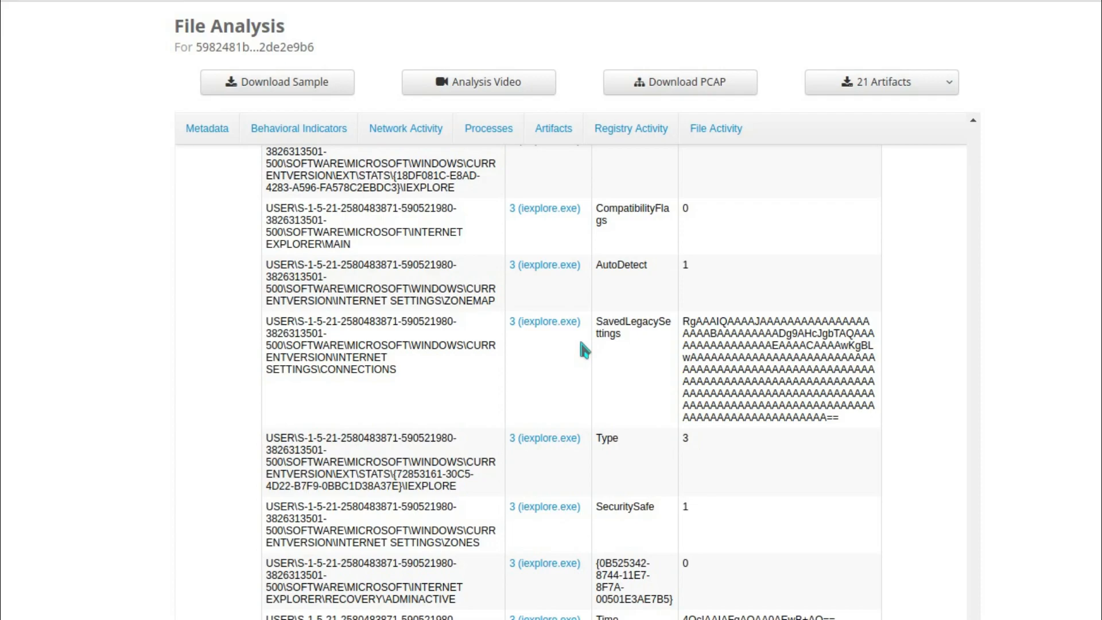
mouse_move(578, 350)
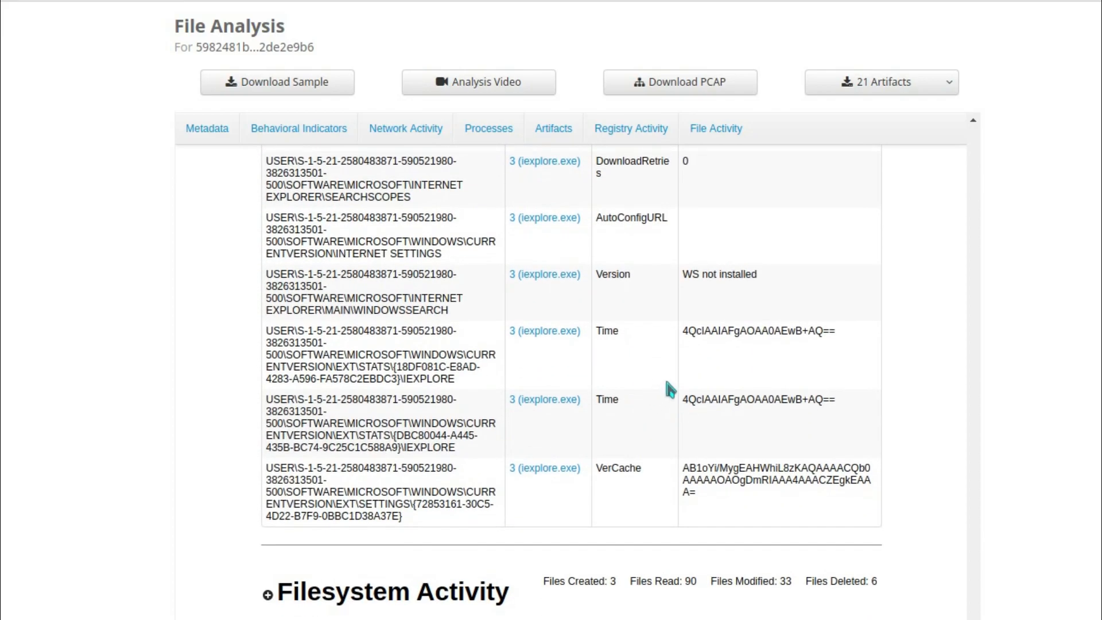
mouse_move(629, 370)
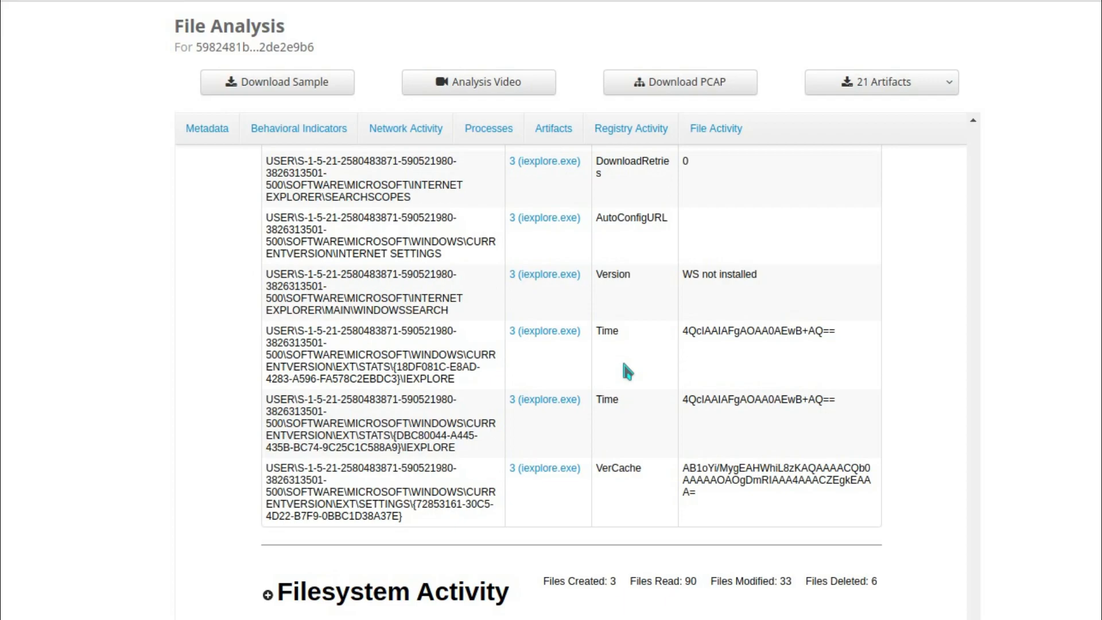
Step: Scroll through the expanded Registry Persistence, Downloaded File Executed and filename-mismatch (Rippende.exe) indicators
scroll(down, 3)
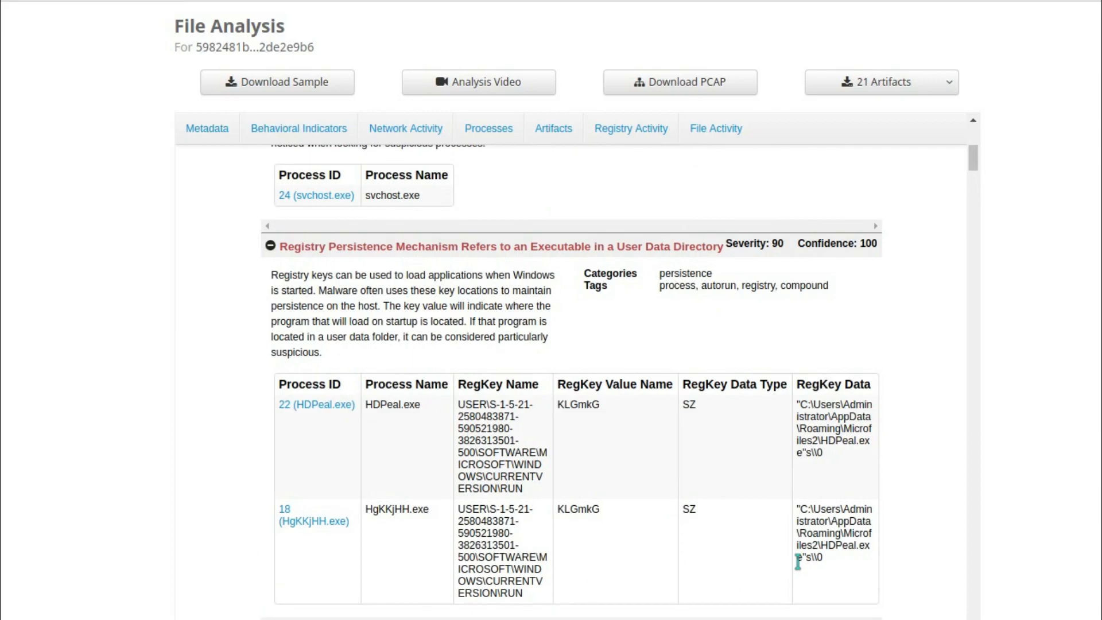
mouse_move(821, 580)
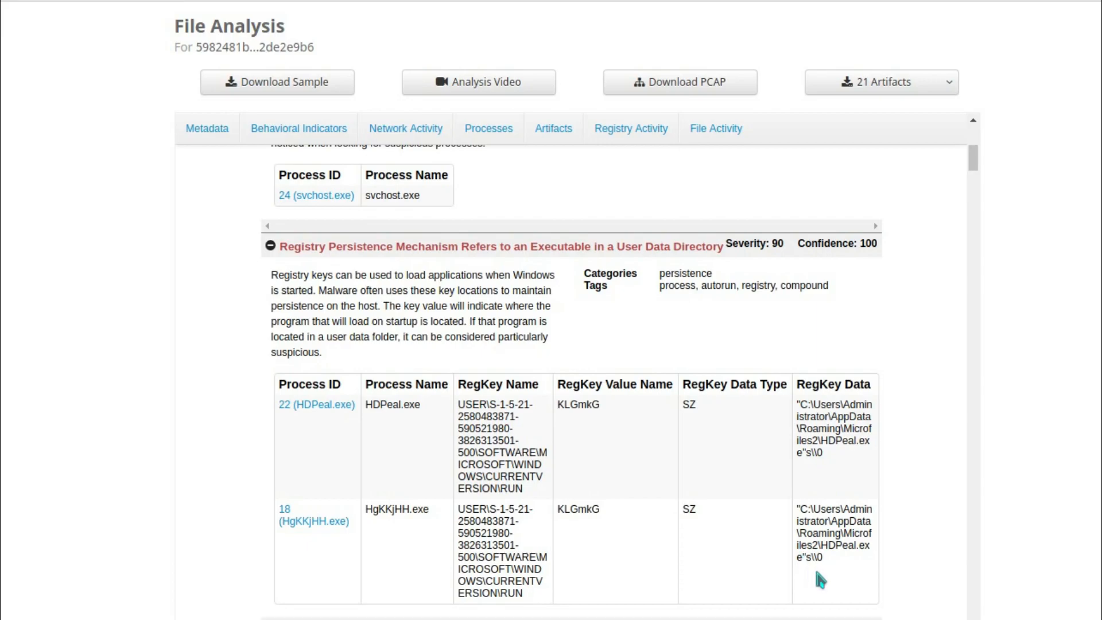
scroll(down, 3)
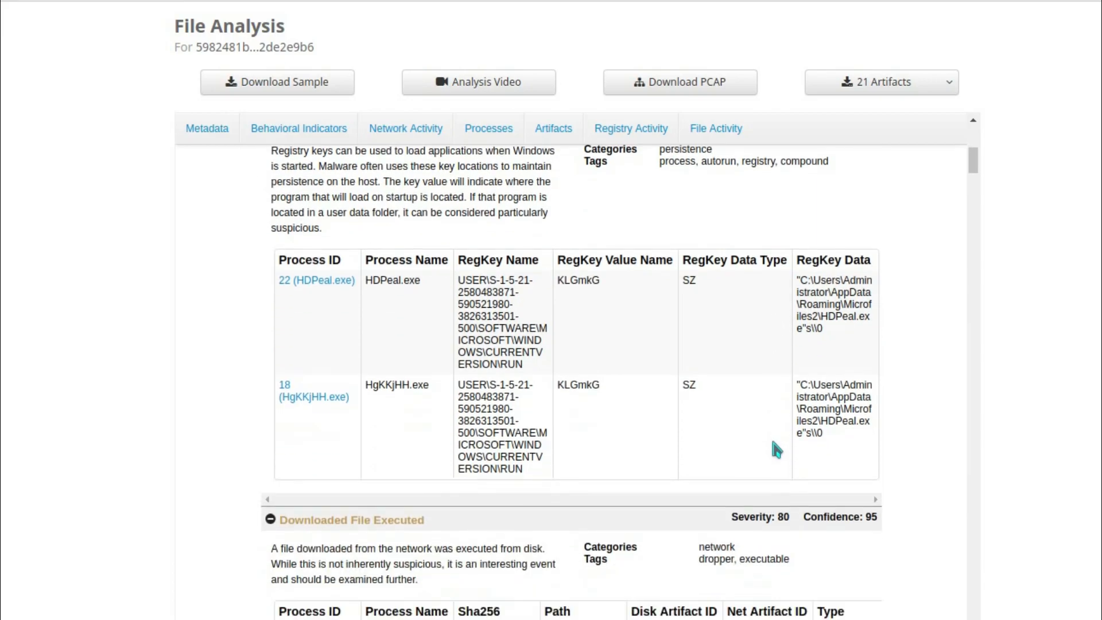
scroll(down, 3)
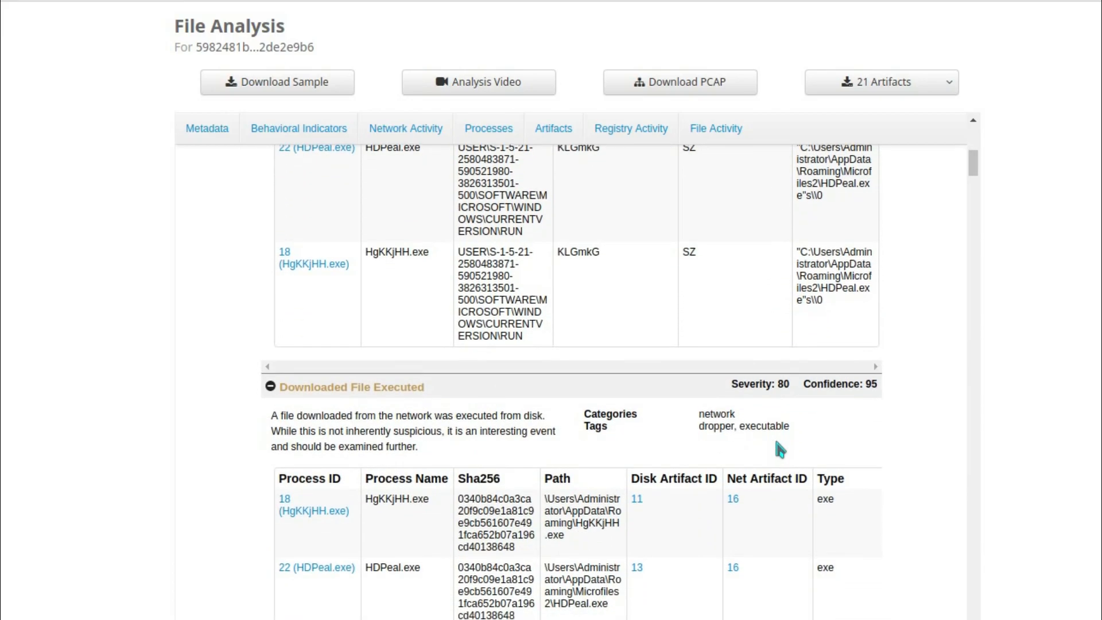
scroll(down, 3)
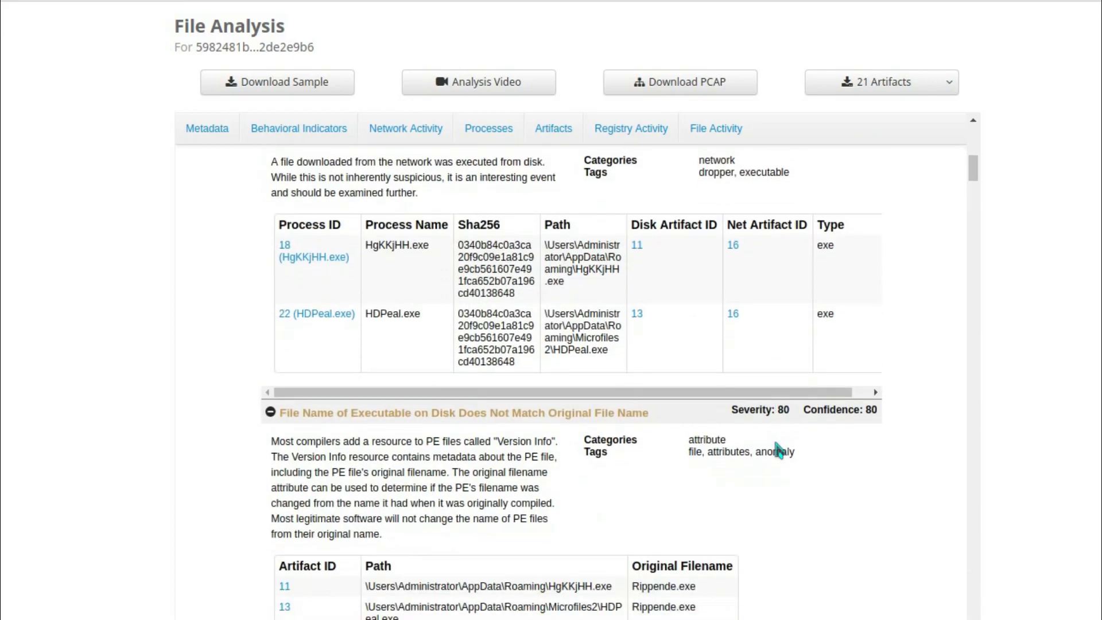
scroll(down, 3)
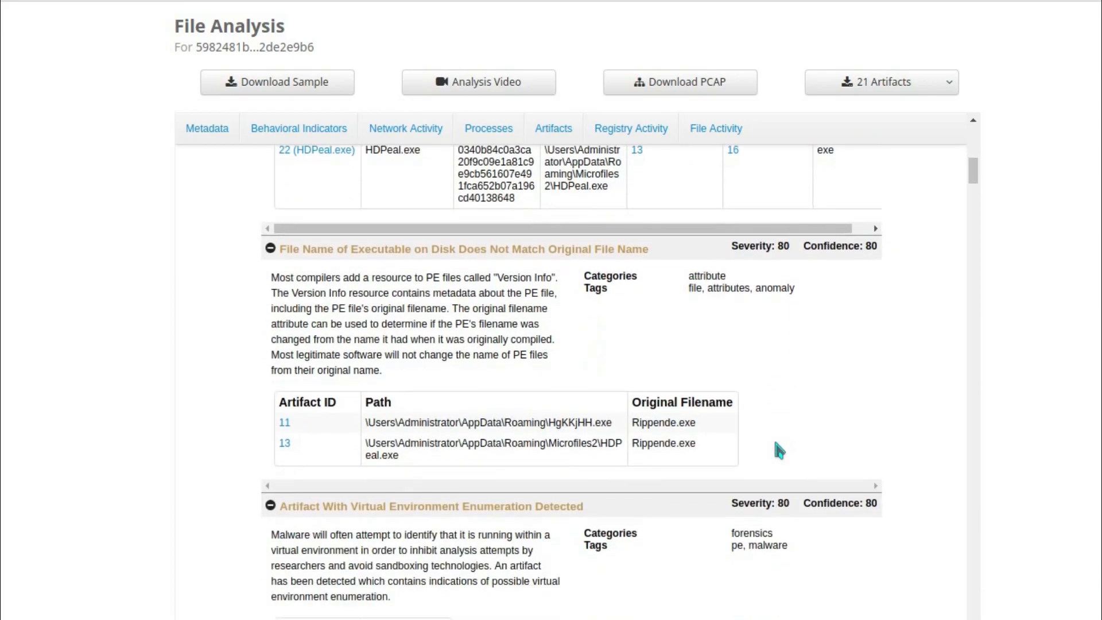